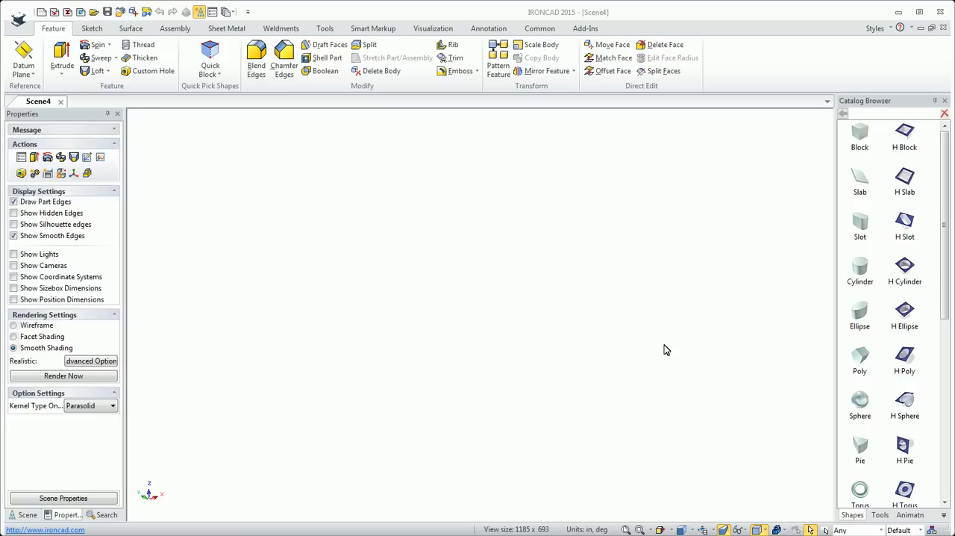
mouse_move(804, 350)
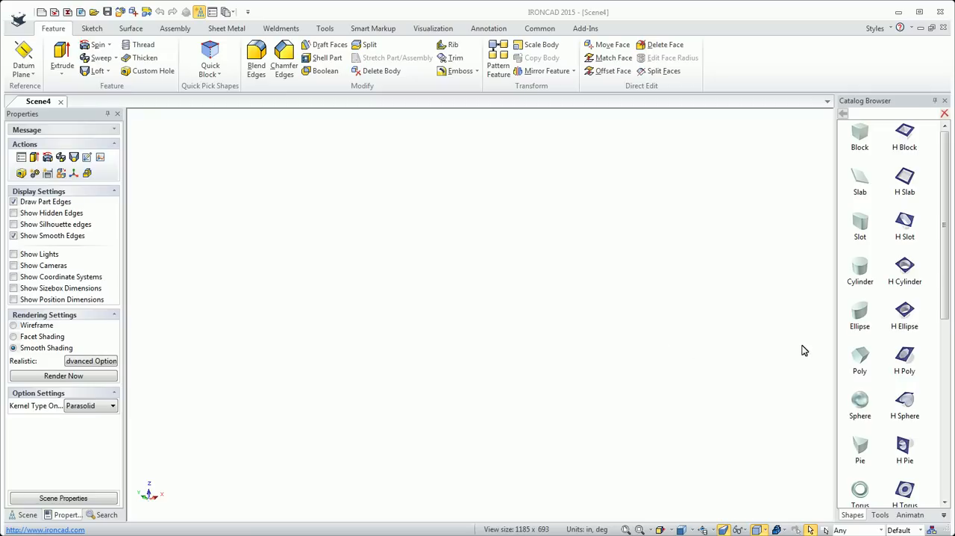
mouse_move(890, 283)
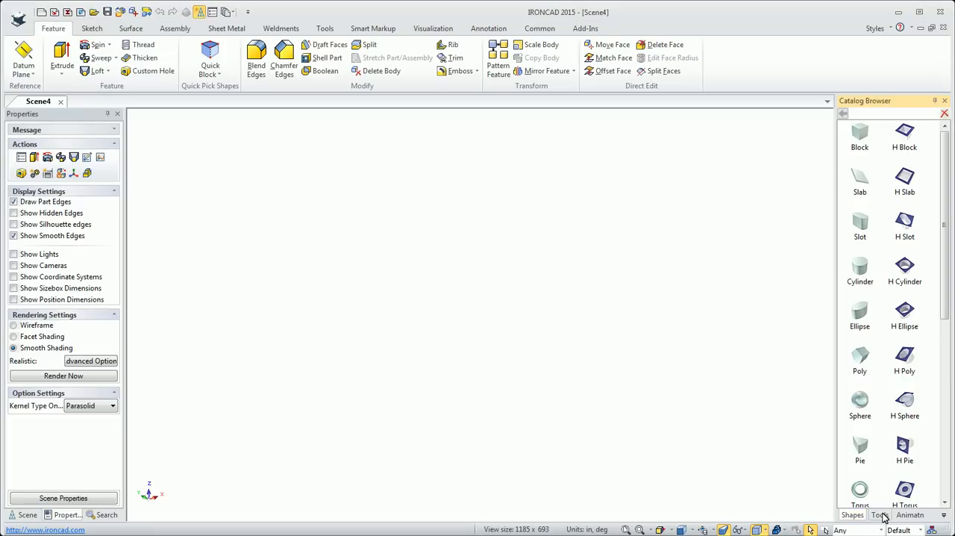
Browse the Tools and Animation catalogs, then undock the browser over the empty scene
click(911, 515)
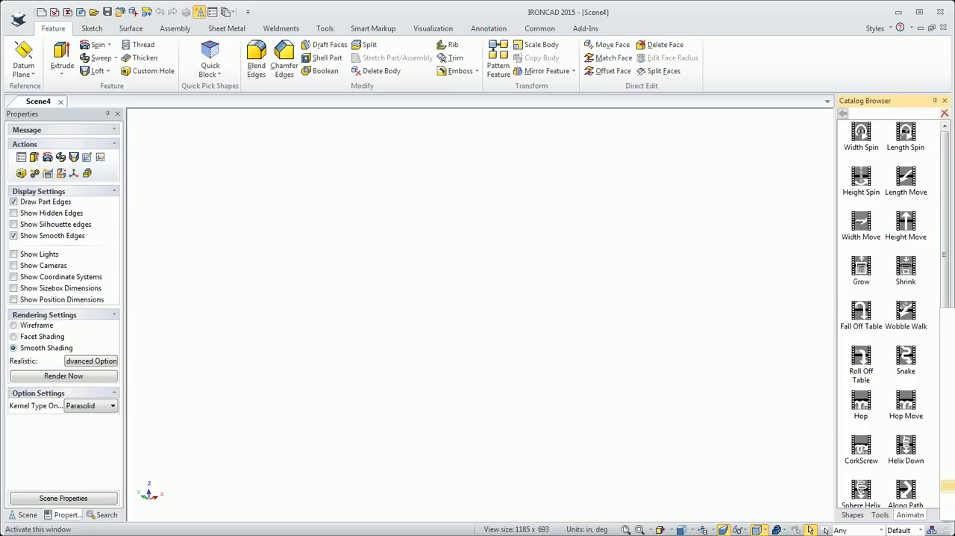
click(855, 514)
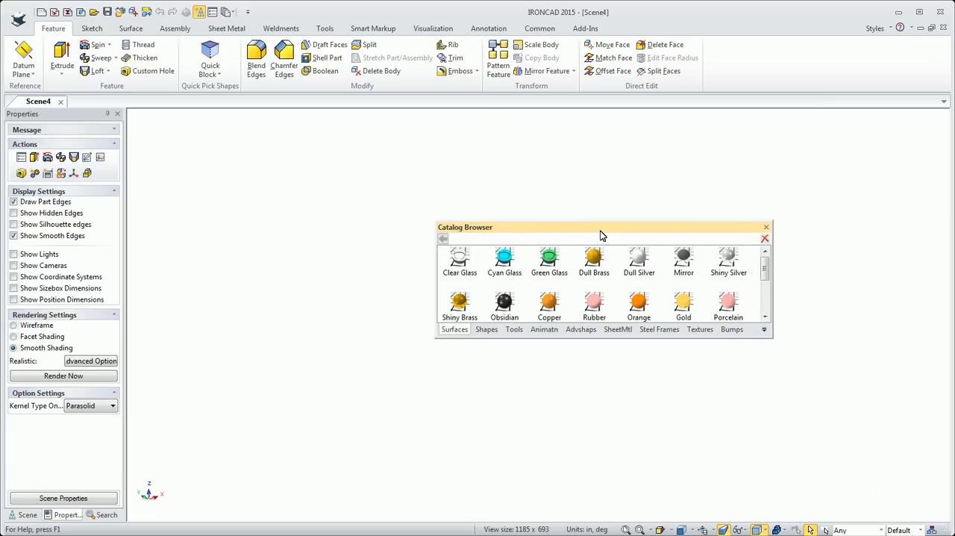
Dock the catalog browser at the bottom and browse Shapes, SheetMtl, Textures, IronPRO_XT, then Shapes
drag(603, 227, 489, 490)
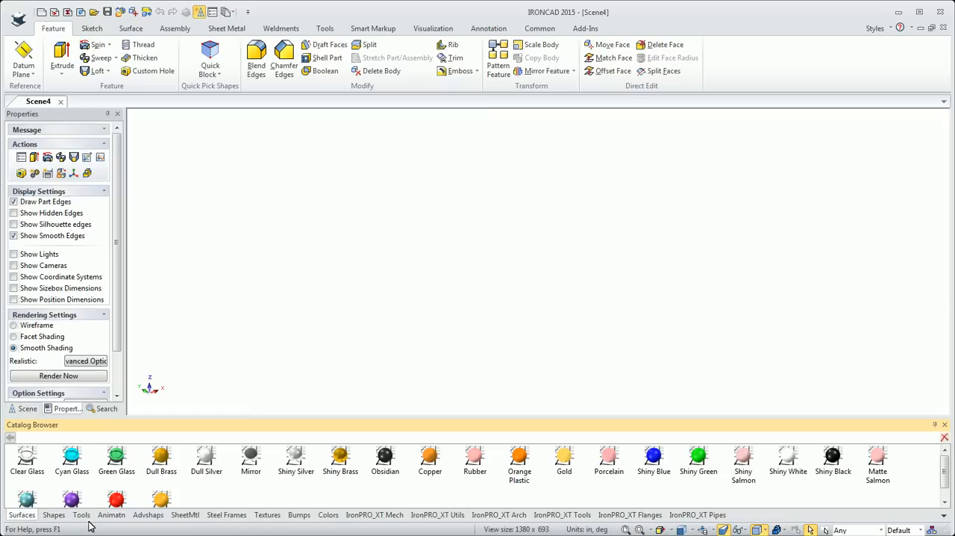
click(53, 514)
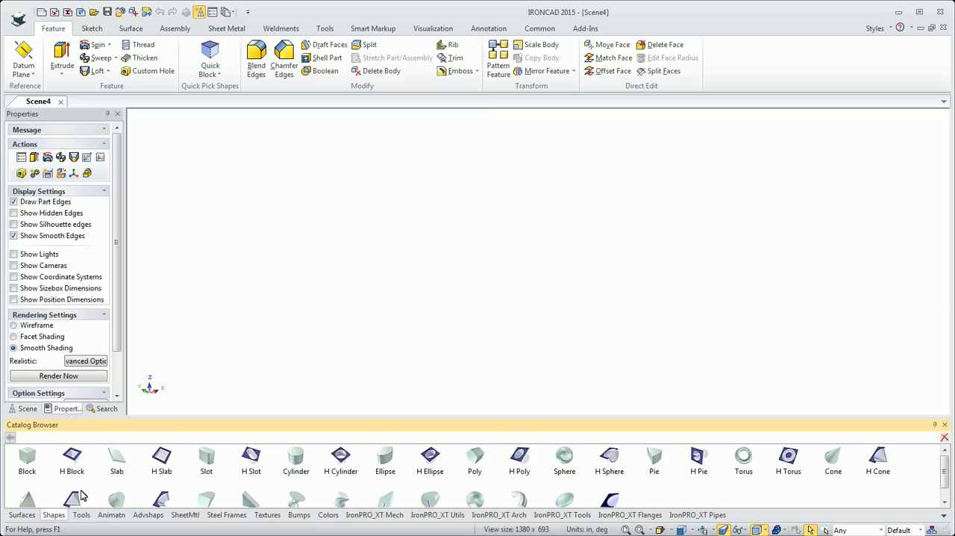
click(82, 514)
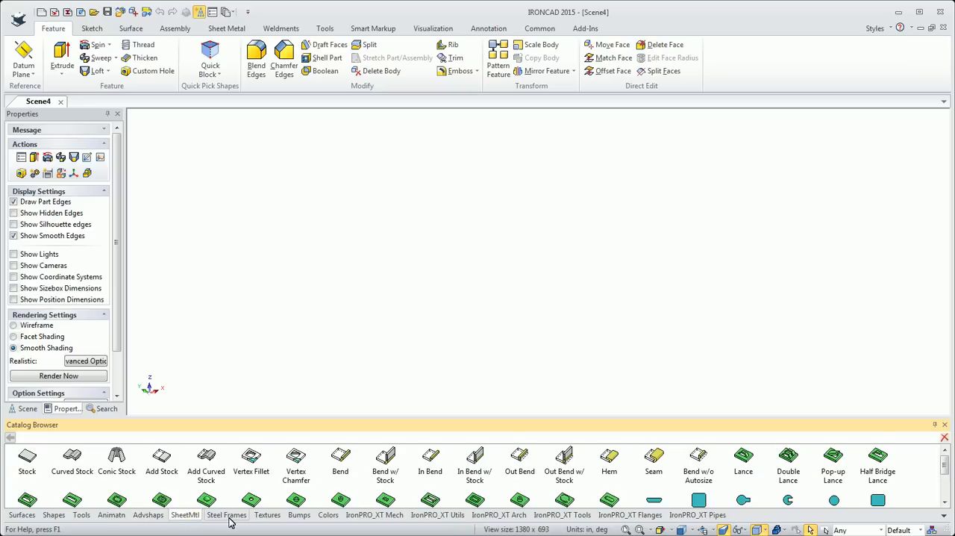
click(267, 514)
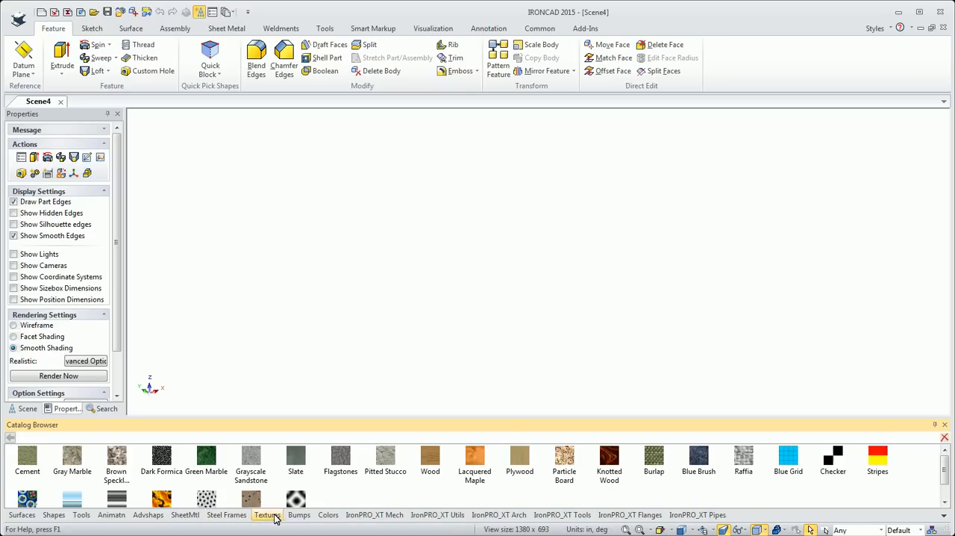
click(328, 514)
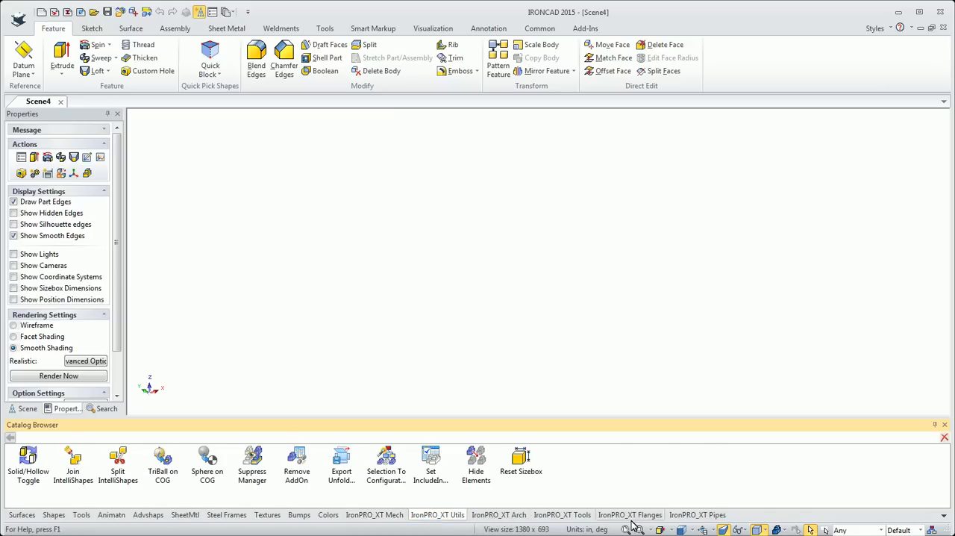
click(696, 514)
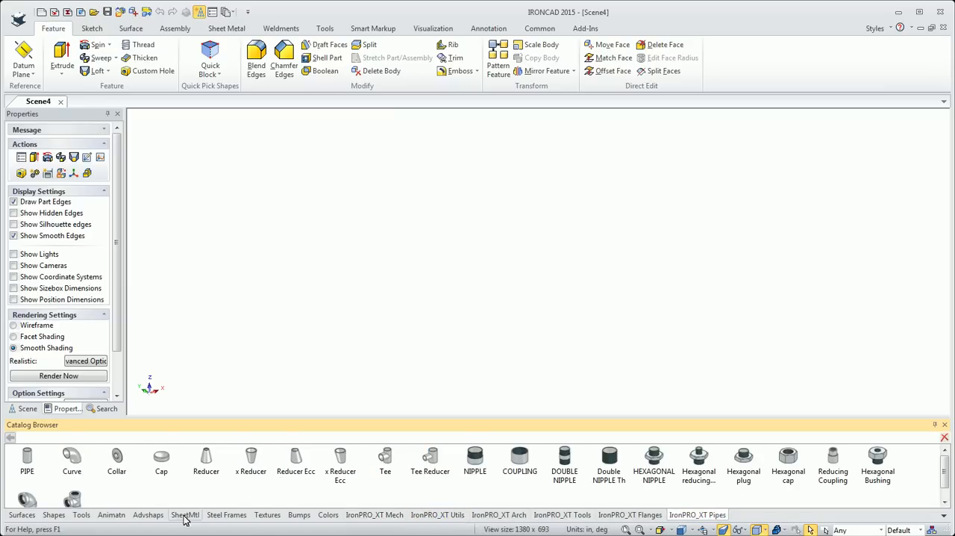
click(53, 515)
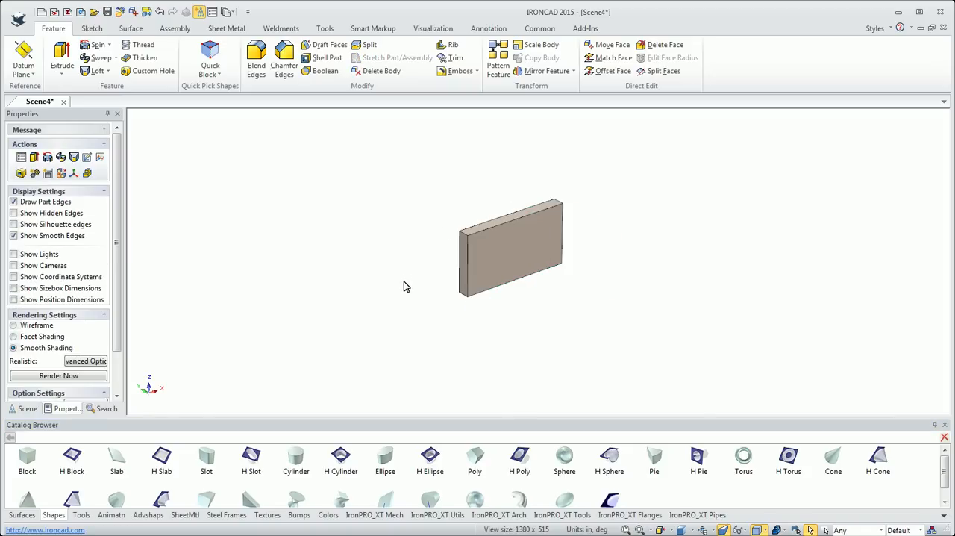
mouse_move(646, 478)
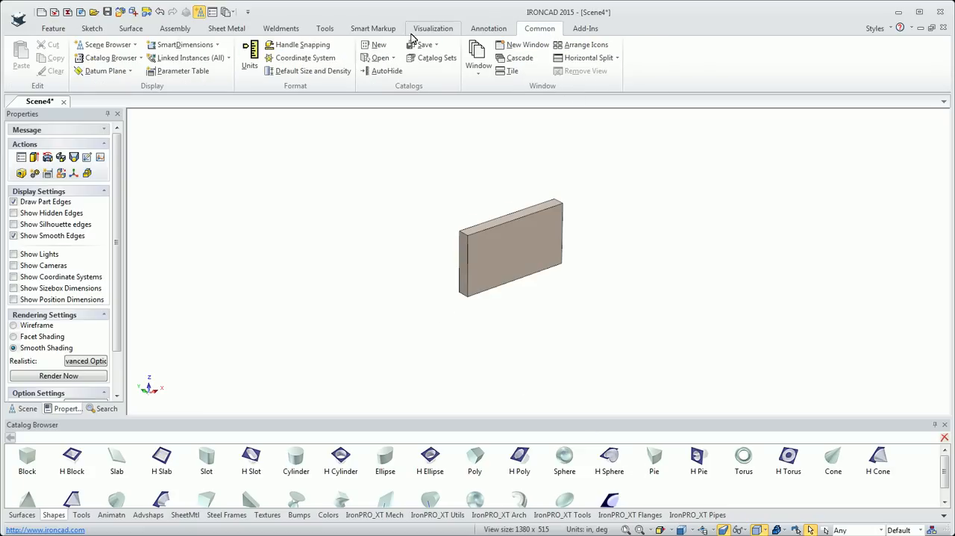
click(375, 44)
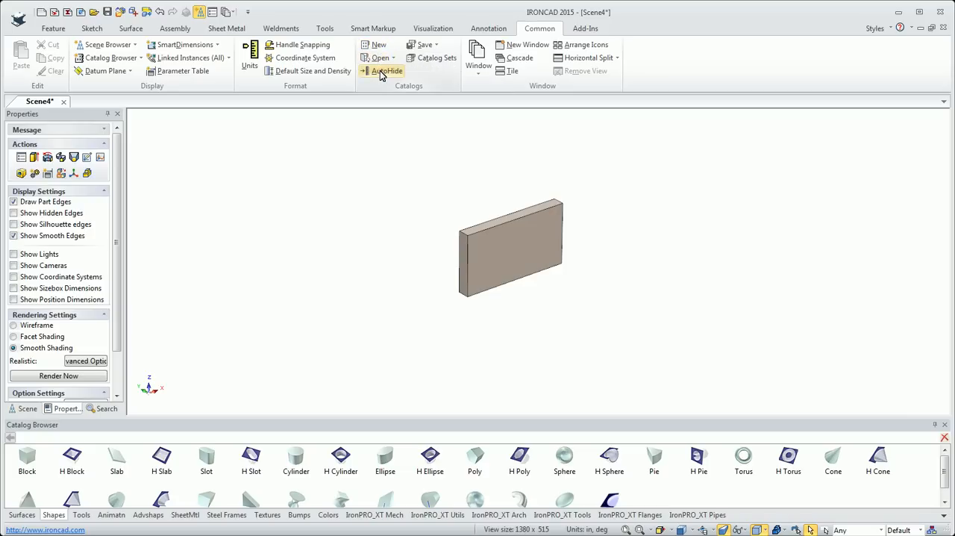
click(387, 71)
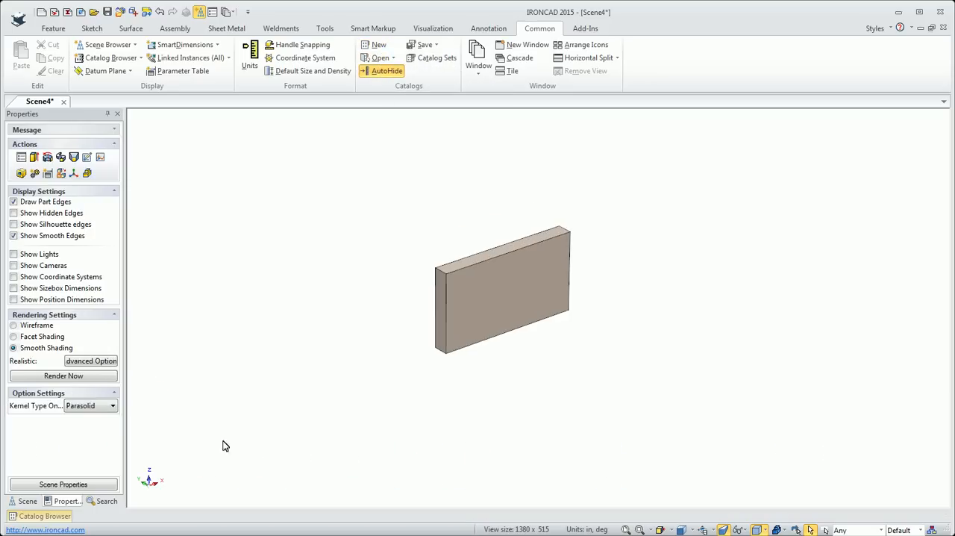
click(39, 516)
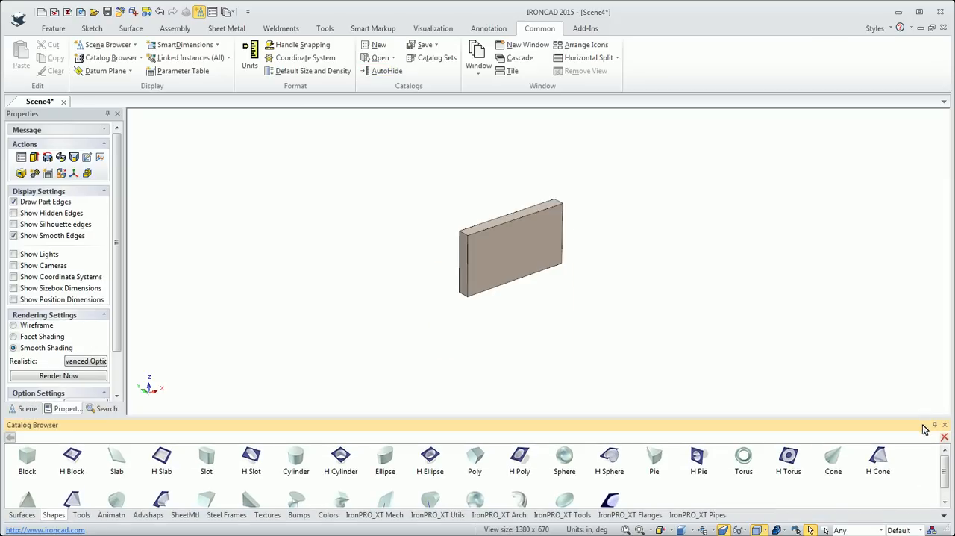
mouse_move(437, 58)
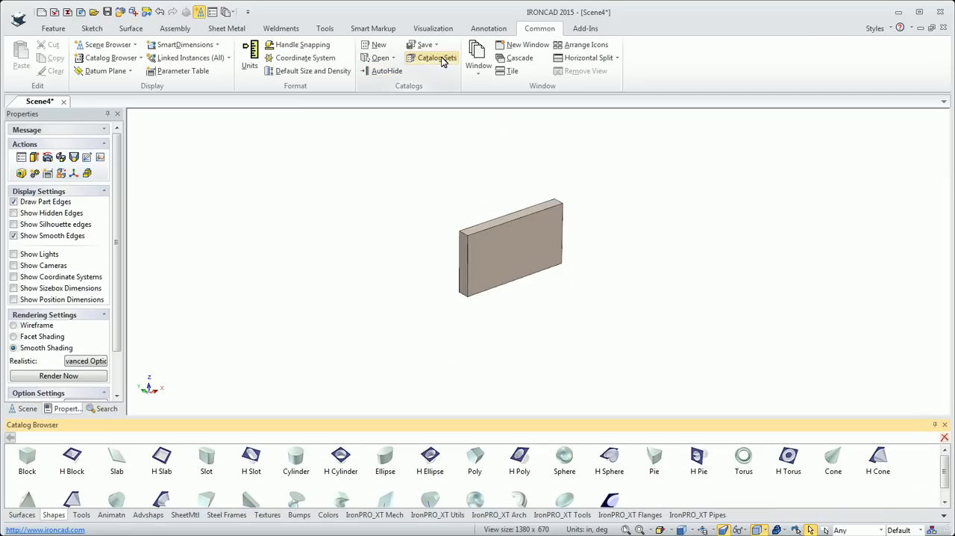
click(436, 57)
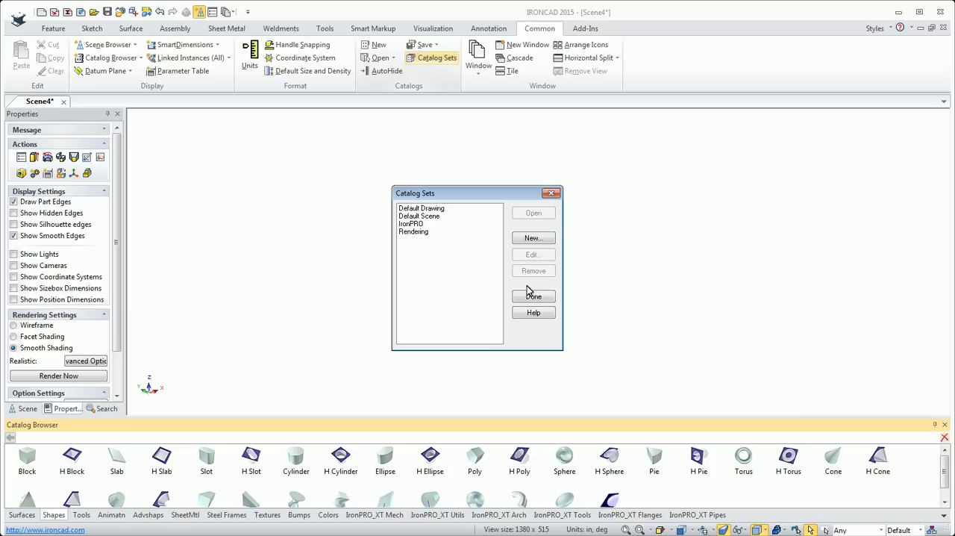
click(534, 296)
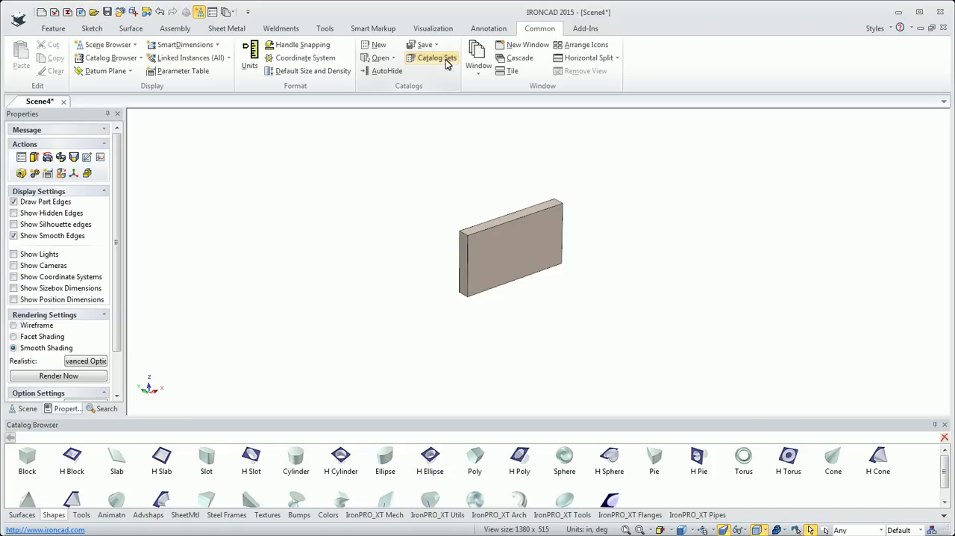
click(423, 45)
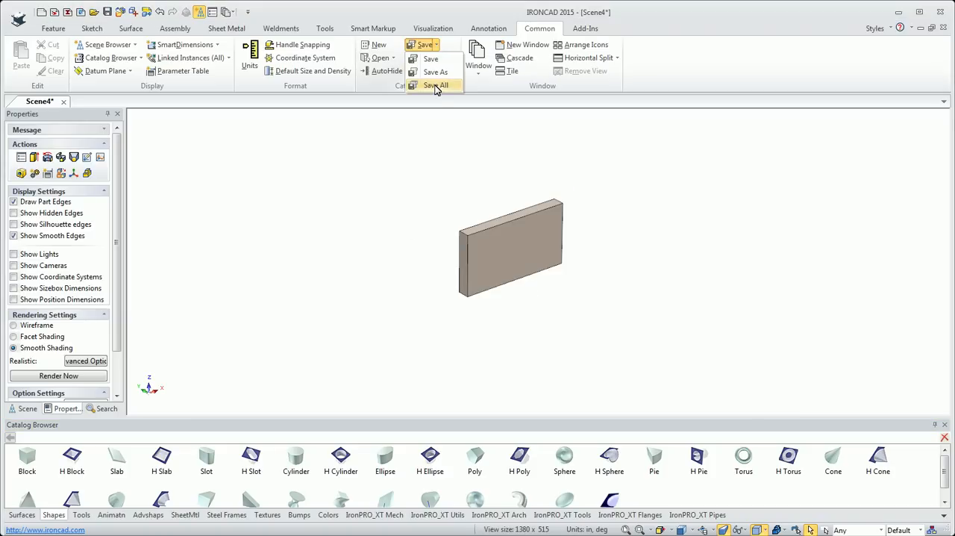
mouse_move(440, 136)
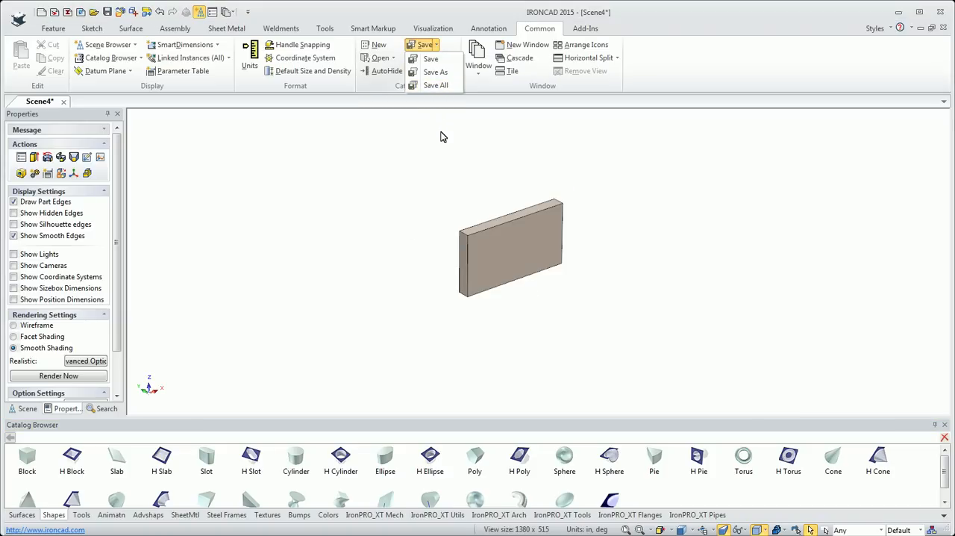
click(377, 45)
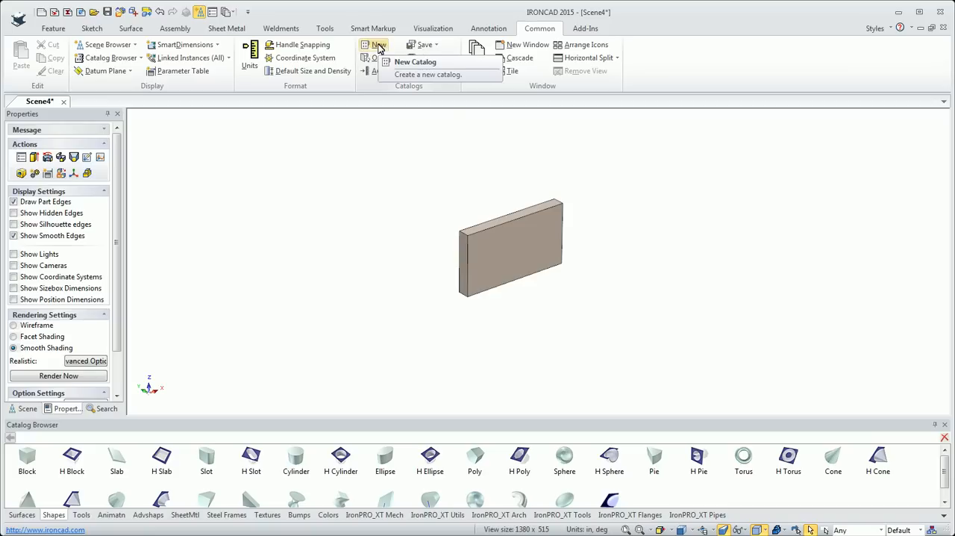
Create the new Catalog3 holding Part1 and H Cylinder, then return to Shapes
click(427, 74)
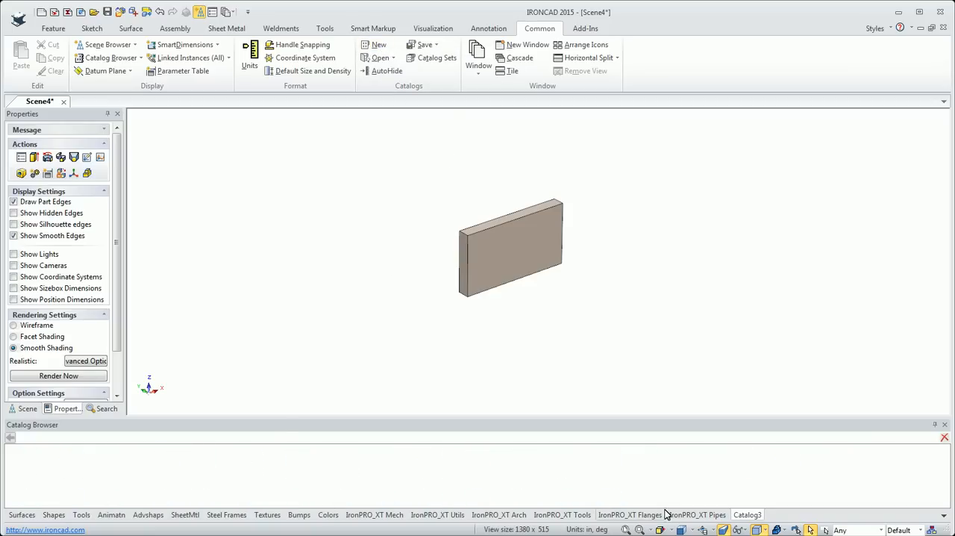
mouse_move(723, 479)
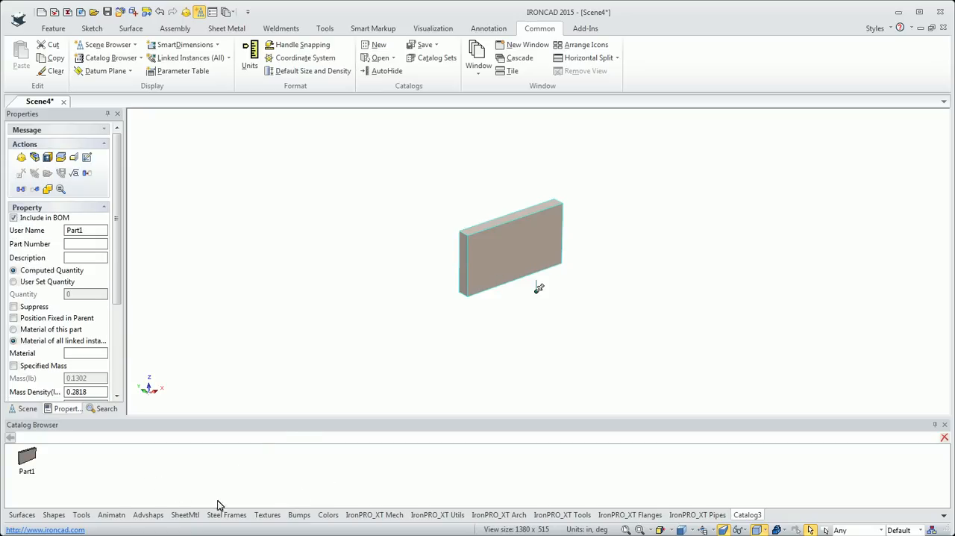
click(54, 514)
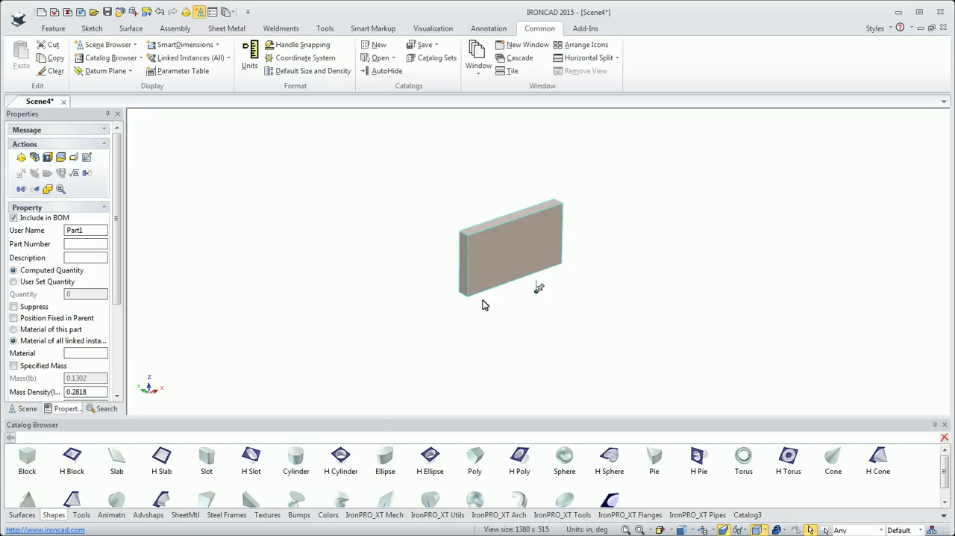
click(496, 250)
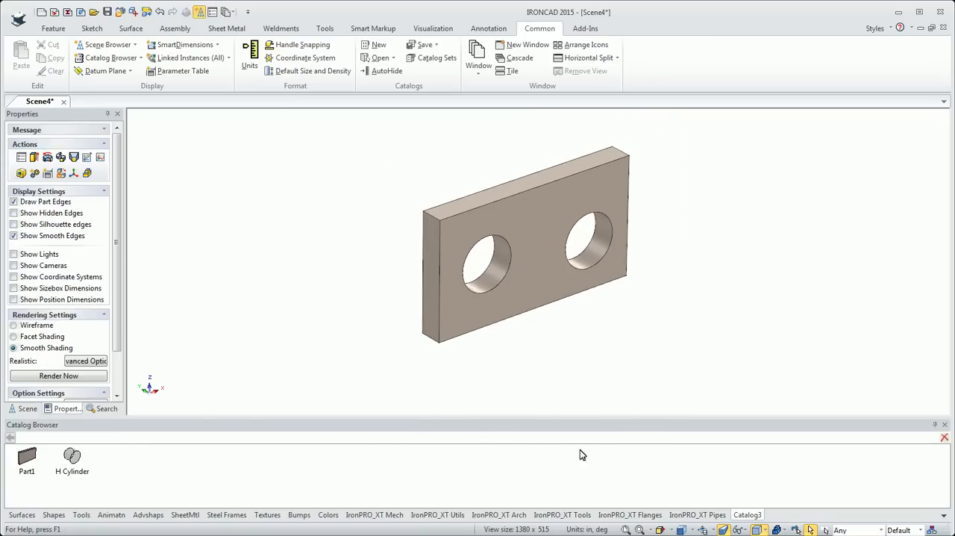
mouse_move(466, 115)
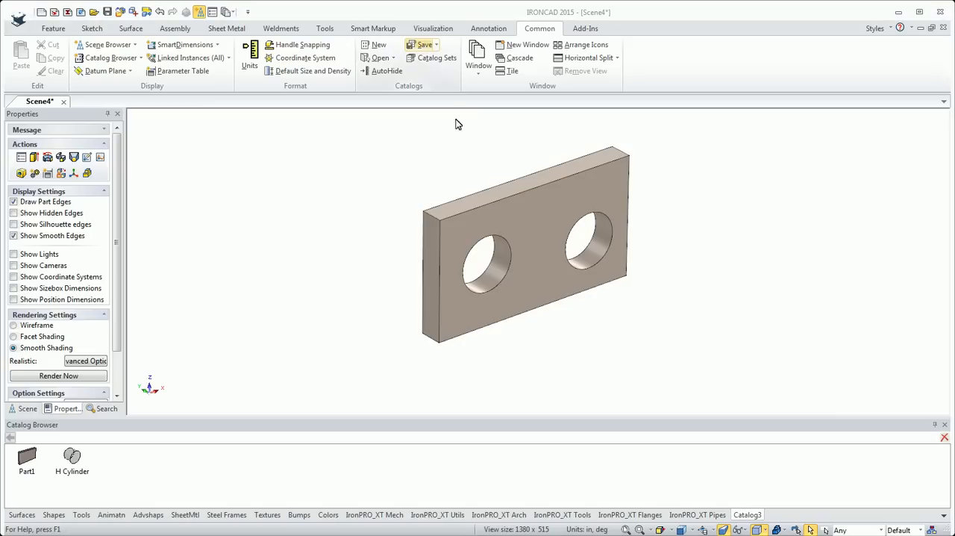
Save the custom catalog to the Desktop under the name MyParts
click(424, 45)
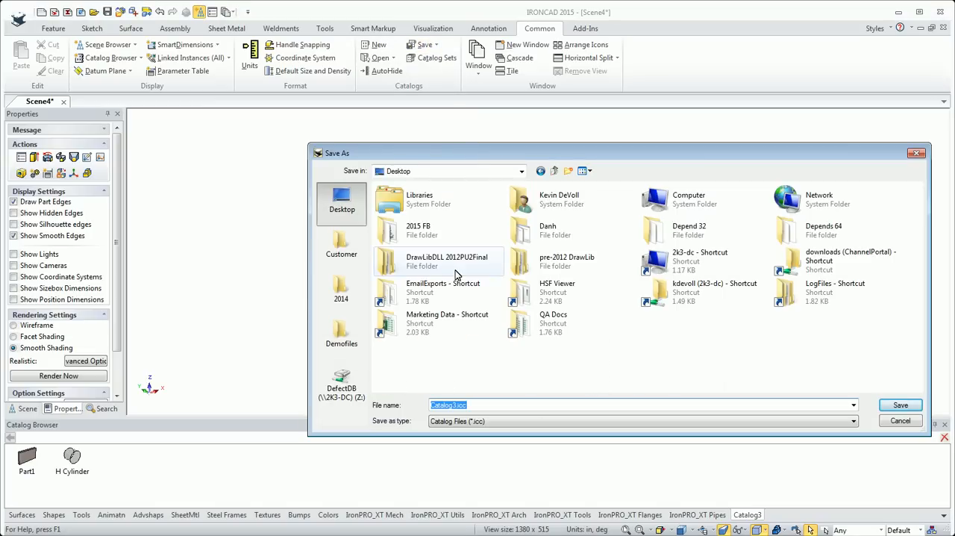
mouse_move(447, 261)
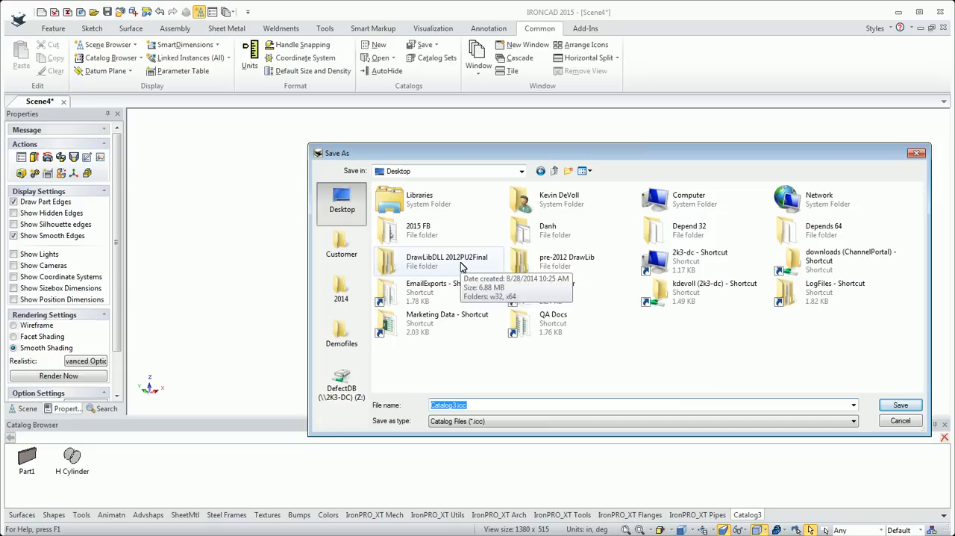
mouse_move(700, 383)
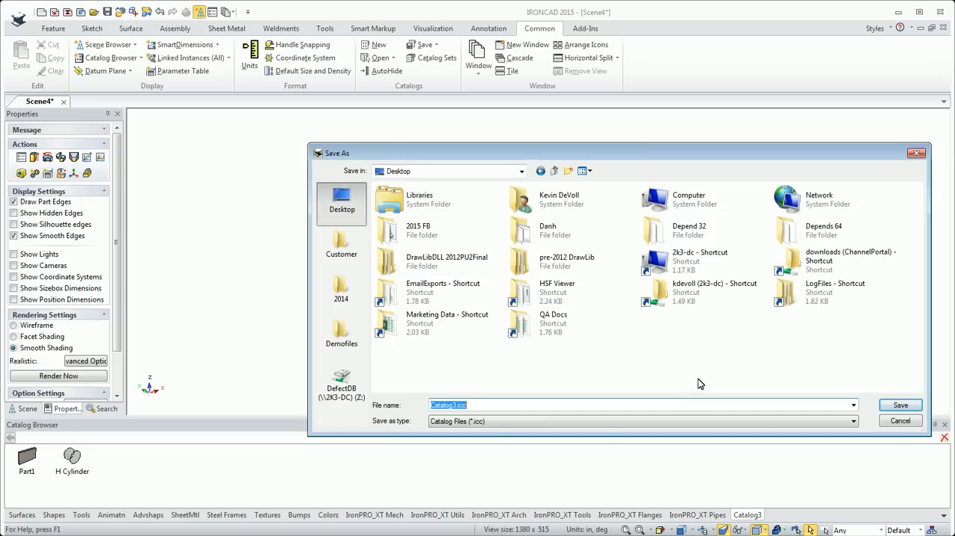
text(MyParts)
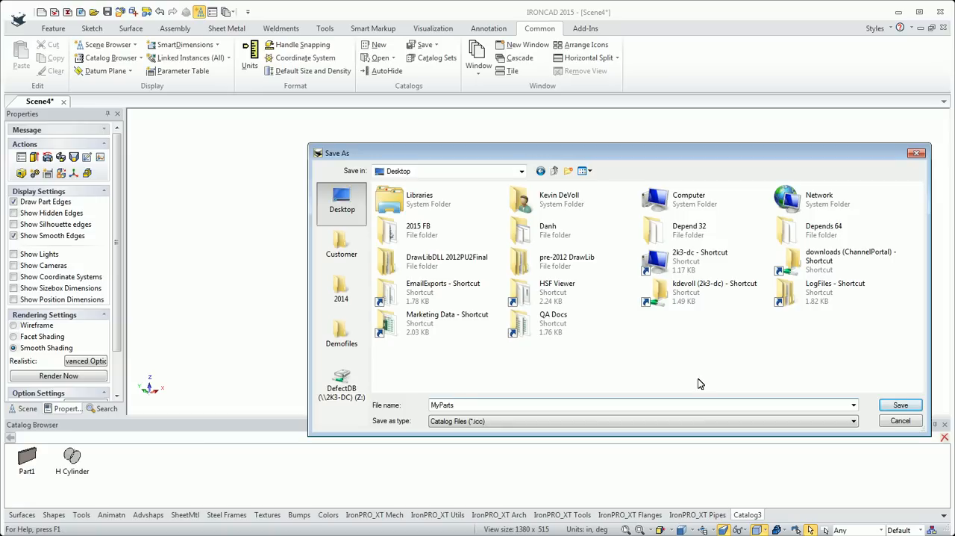
click(900, 404)
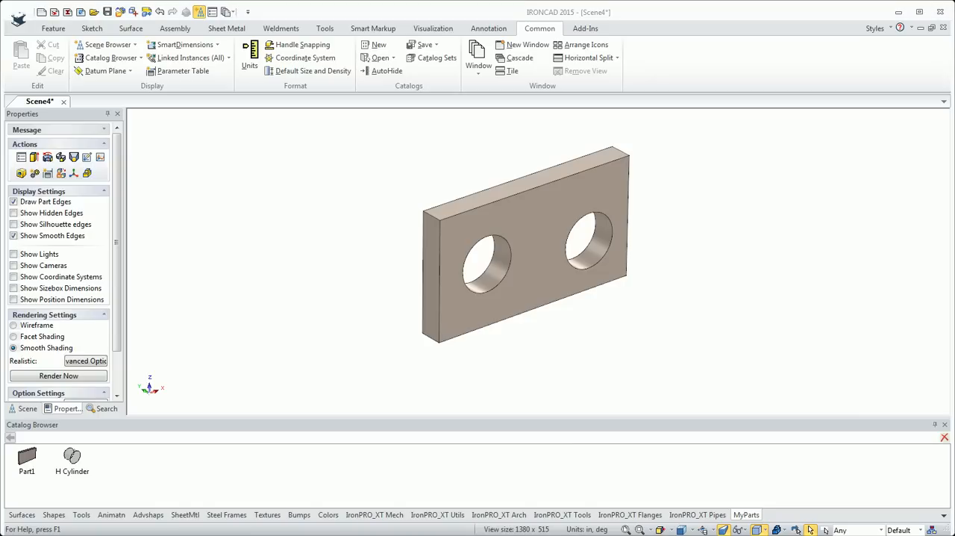
mouse_move(690, 485)
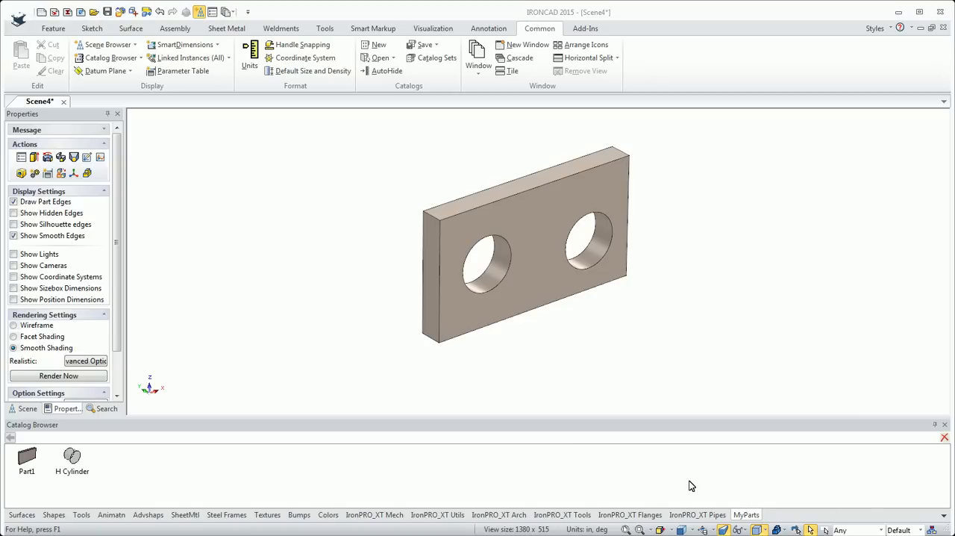
mouse_move(174, 469)
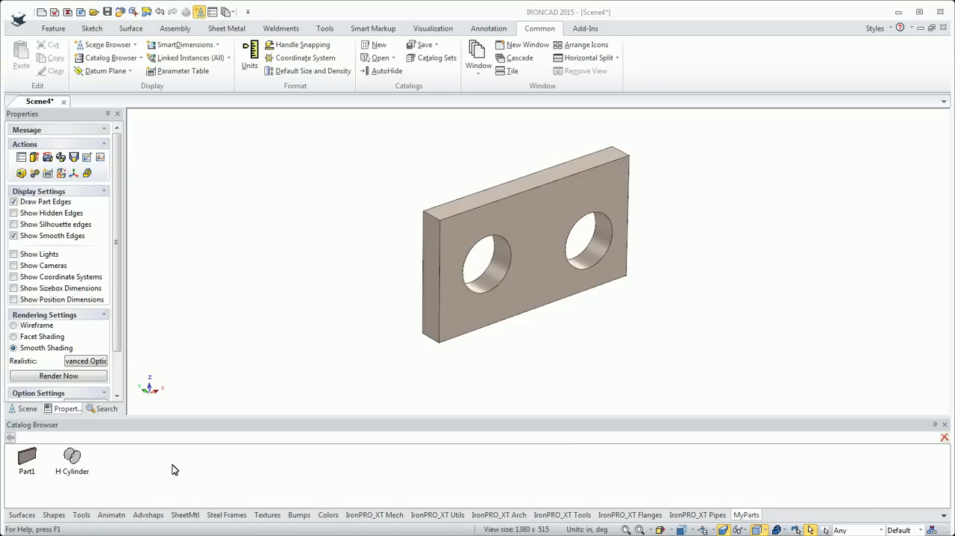
Add a new Group to the MyParts catalog and open the Group icon
right_click(160, 469)
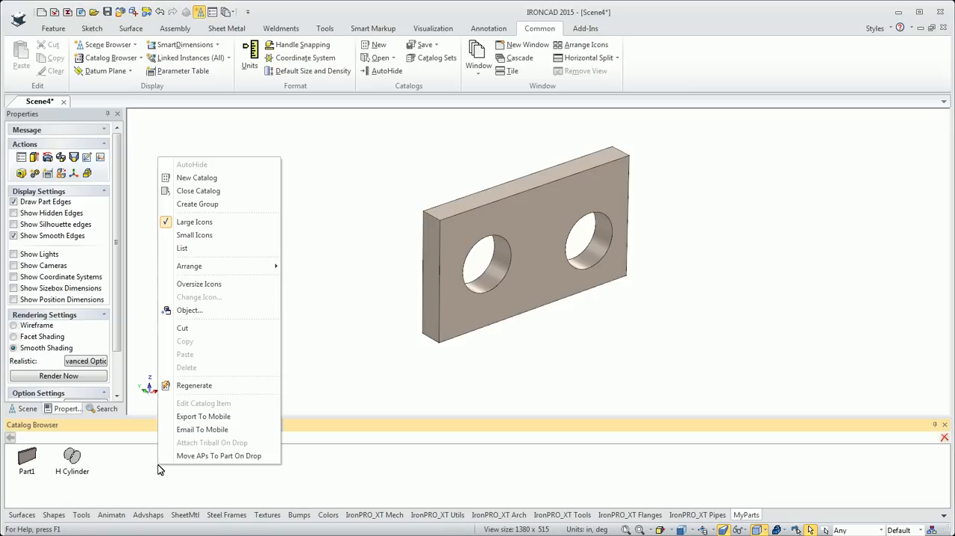
mouse_move(197, 203)
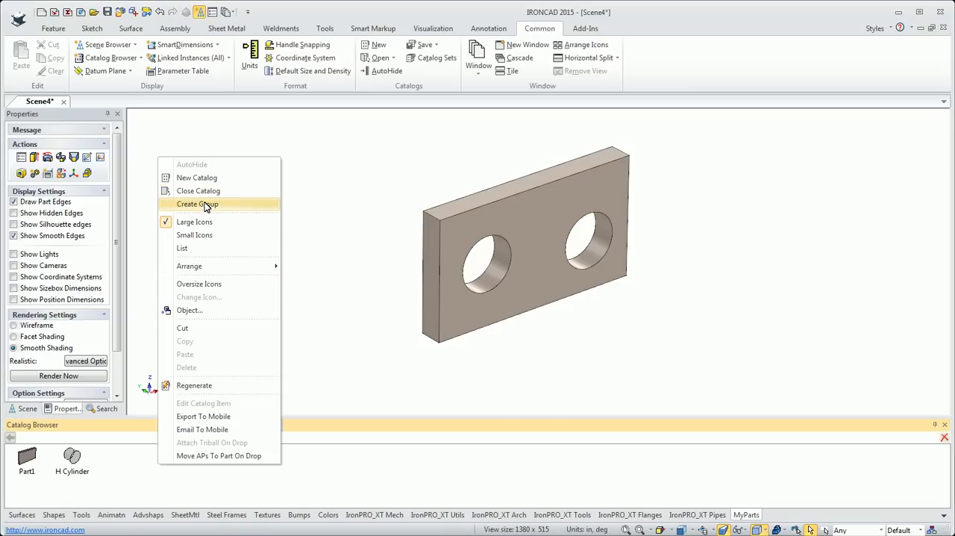
click(197, 203)
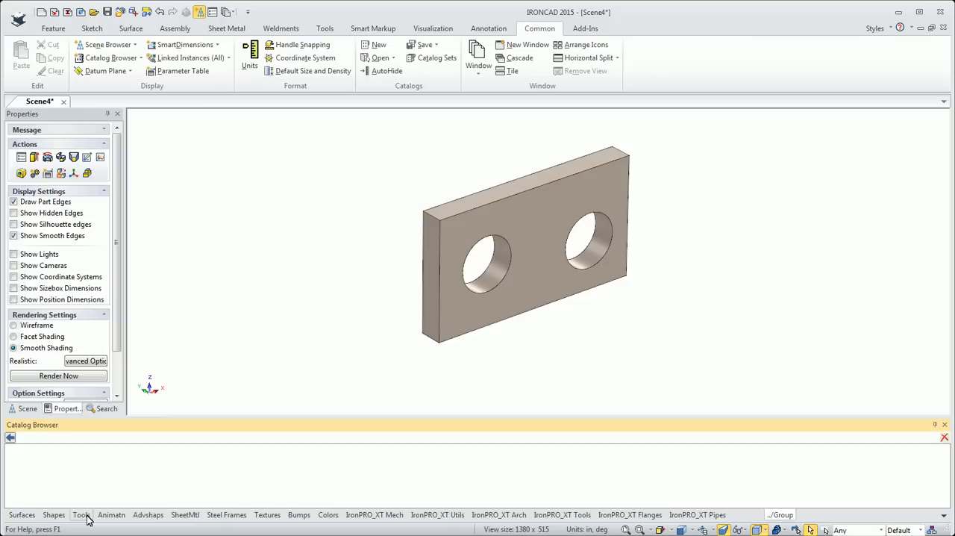
click(522, 247)
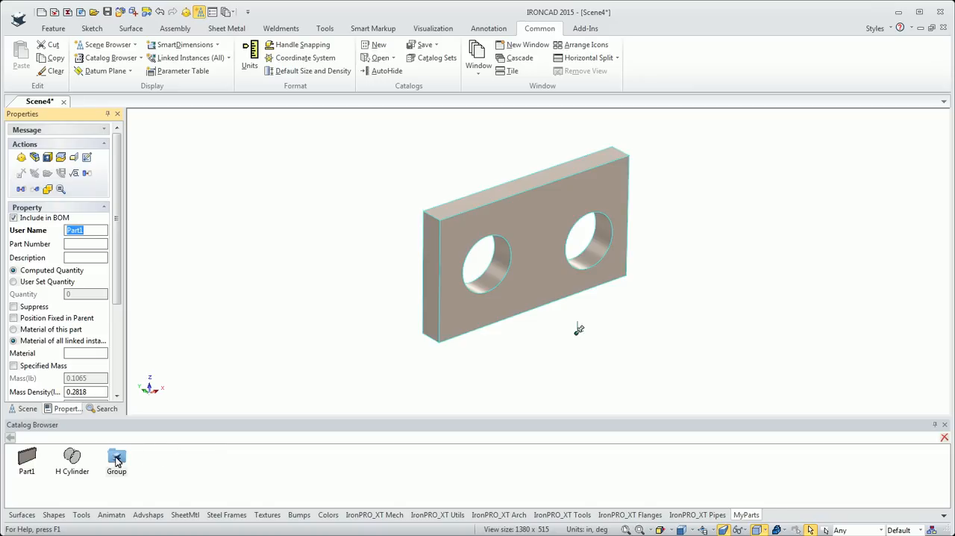
double_click(116, 457)
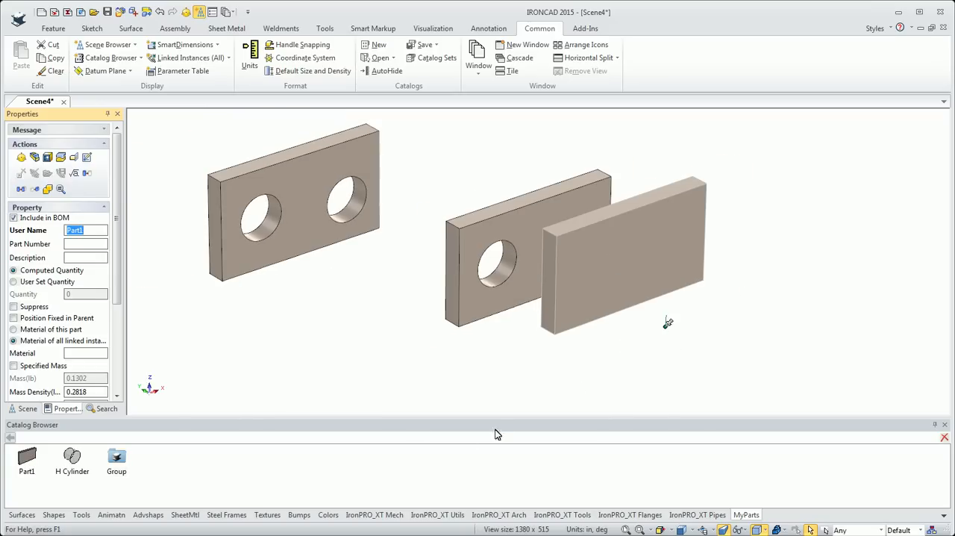
mouse_move(381, 477)
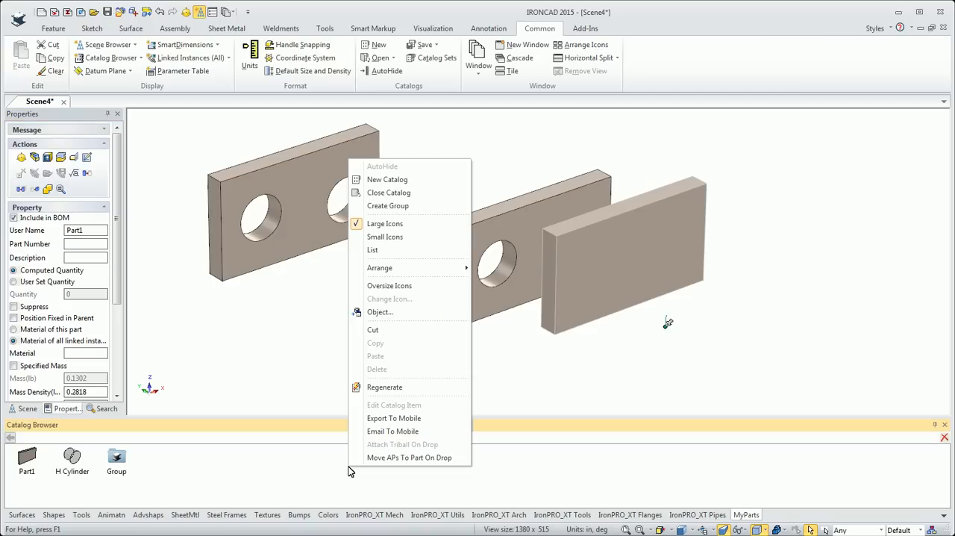
mouse_move(394, 431)
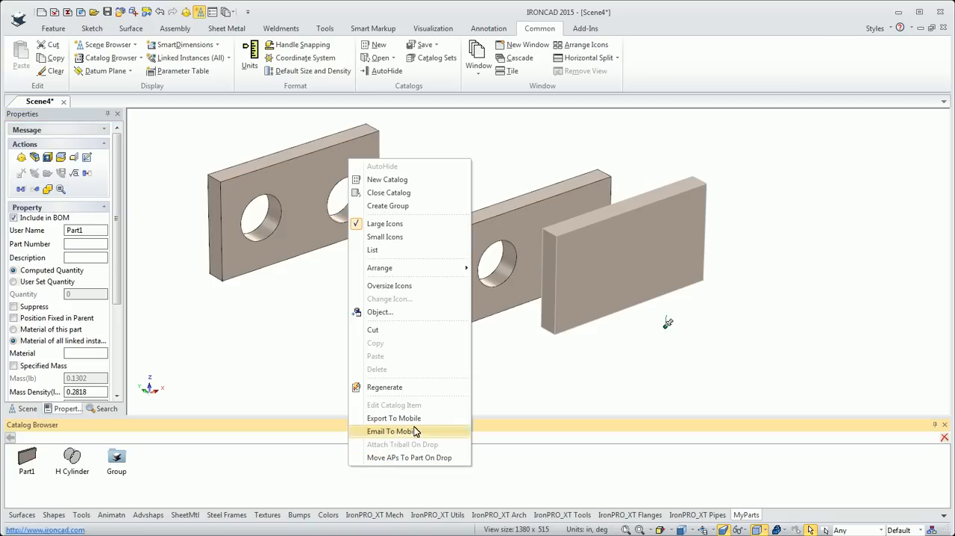
mouse_move(409, 192)
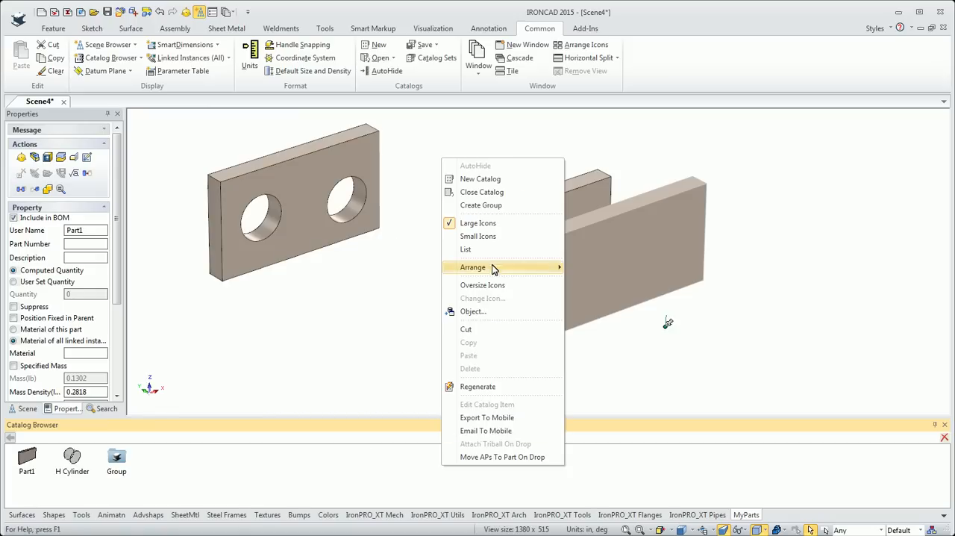
Show the Arrange sorting options (Ascending/Descending) for the MyParts catalog items
click(466, 249)
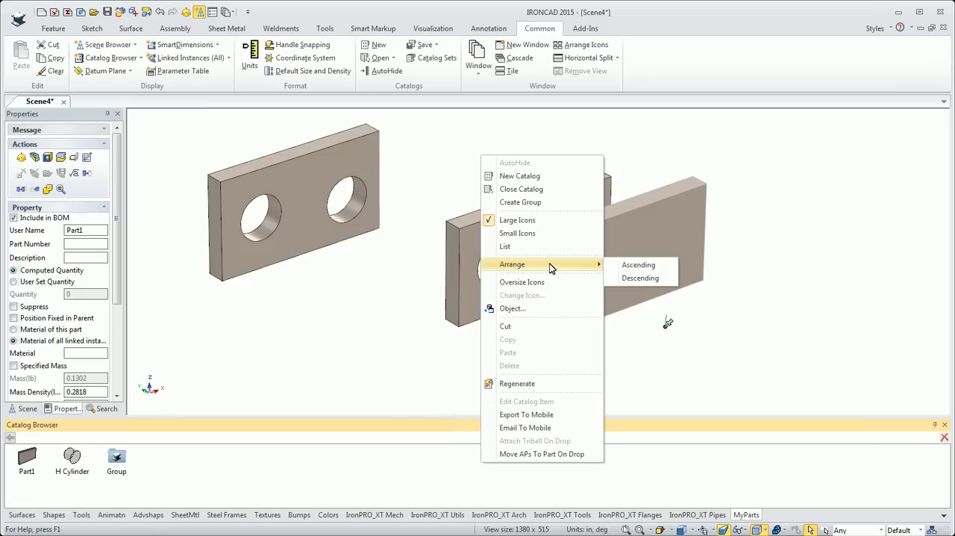
mouse_move(521, 281)
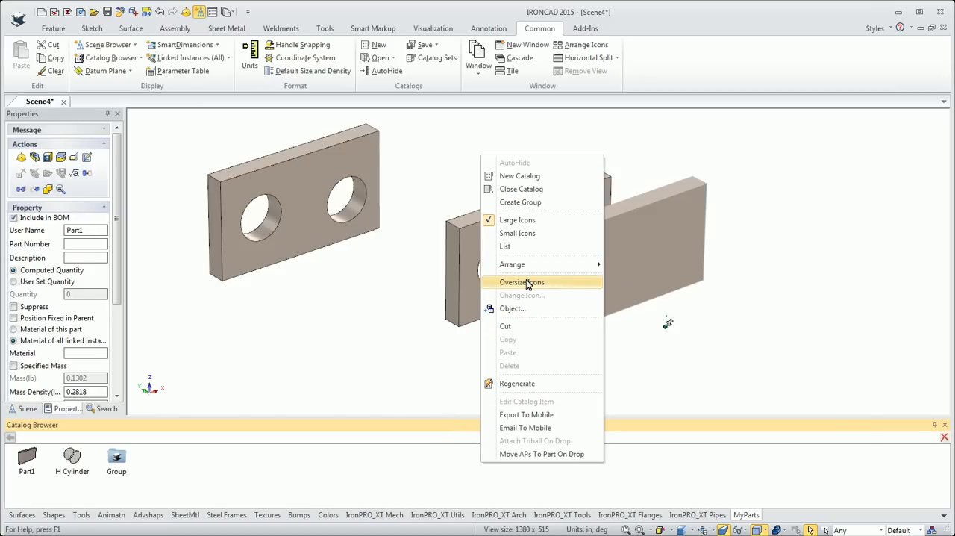
mouse_move(513, 309)
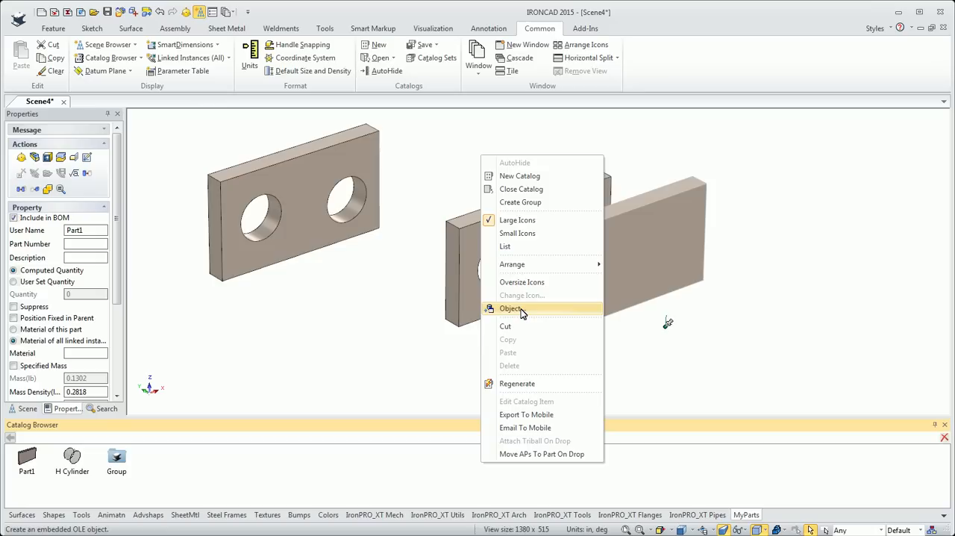
mouse_move(520, 312)
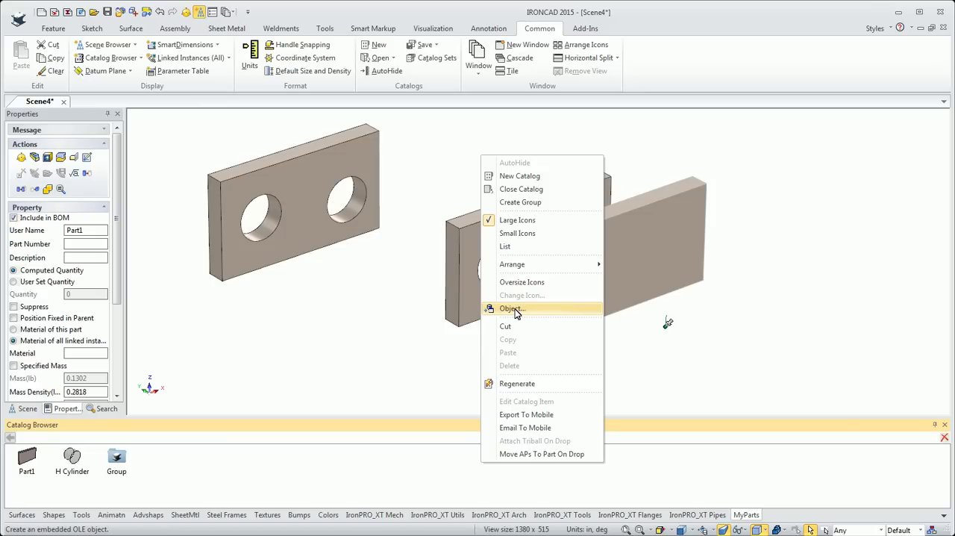
click(512, 308)
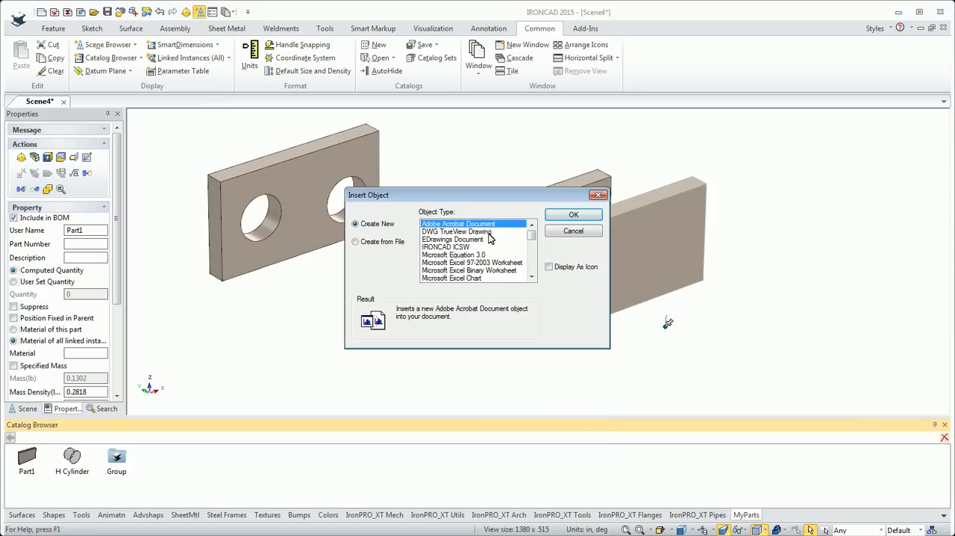
mouse_move(529, 257)
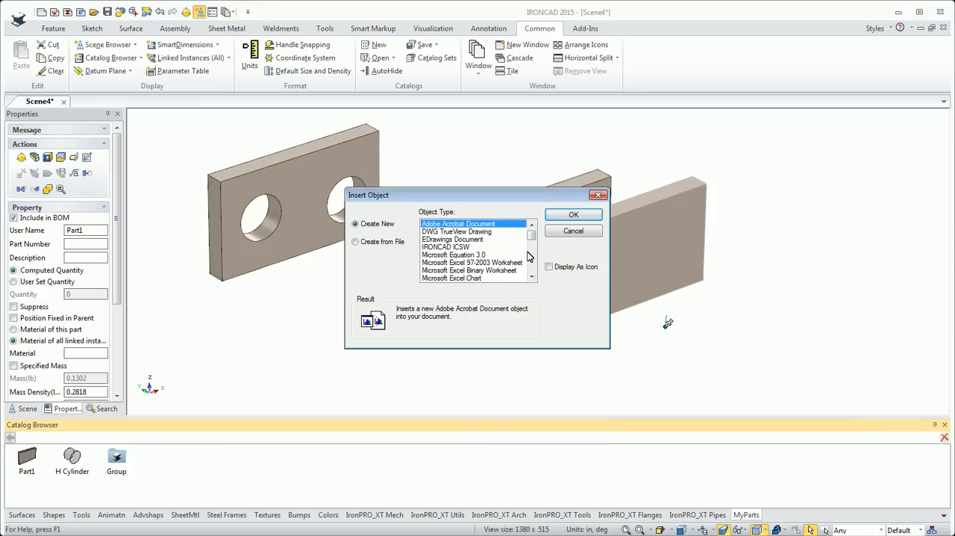
click(451, 277)
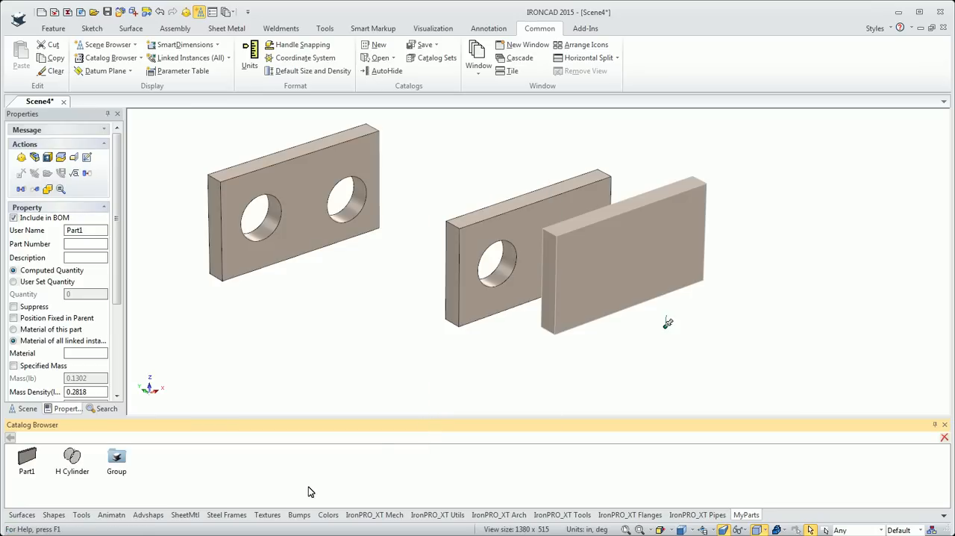
Check the Shapes and Tools catalogs, then return to MyParts with Part1, H Cylinder, Group
click(27, 458)
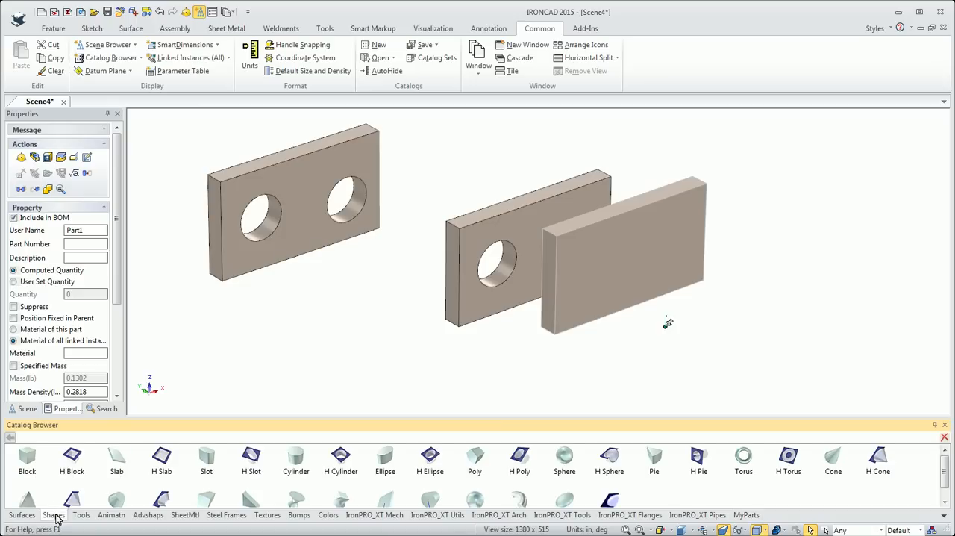
click(81, 514)
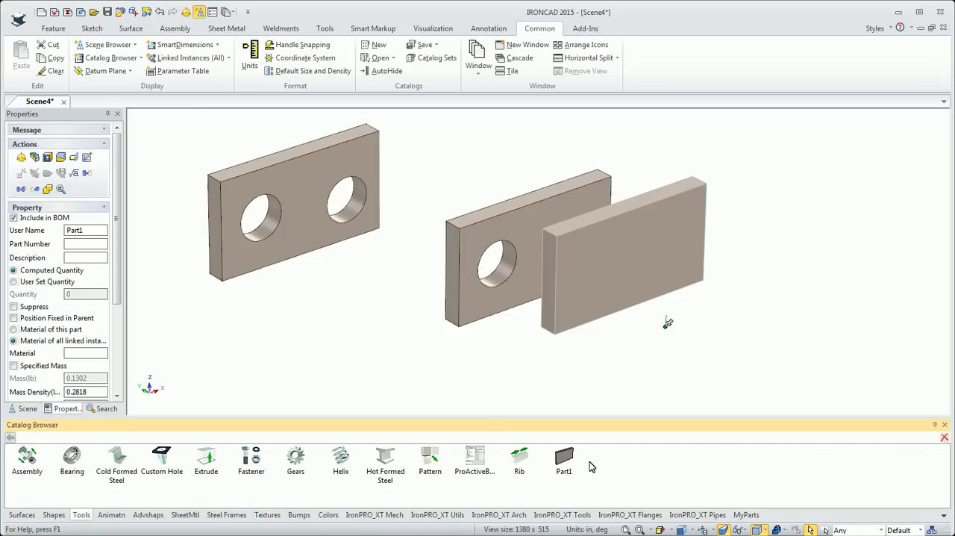
click(745, 514)
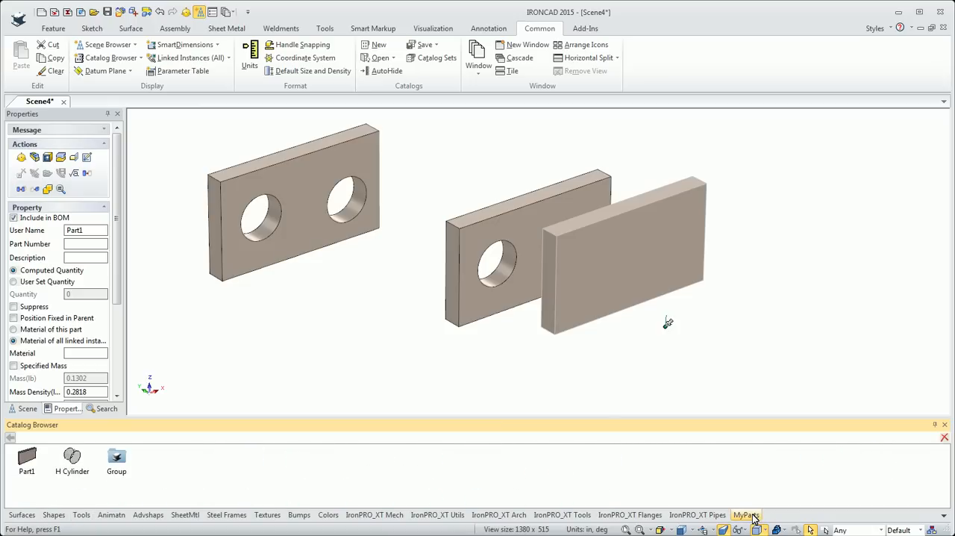
click(81, 514)
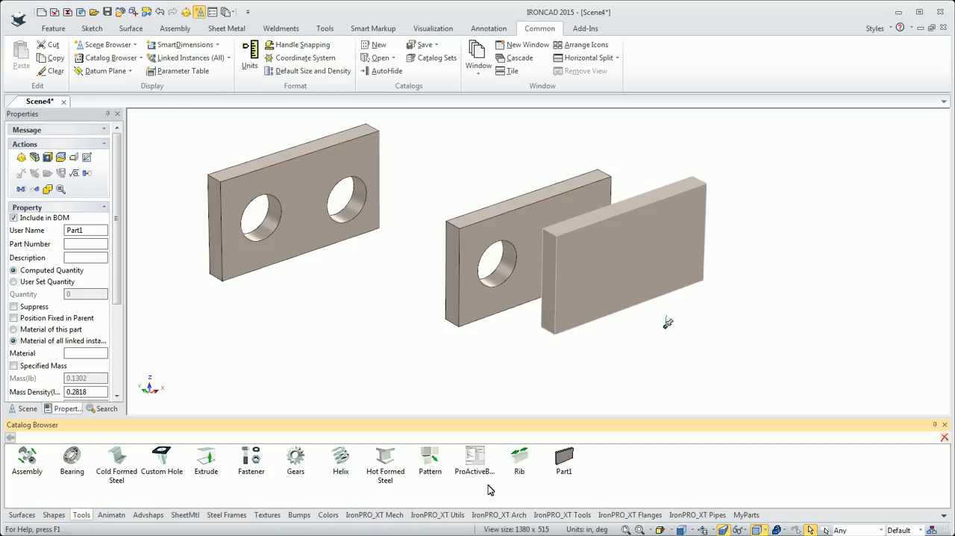
click(746, 515)
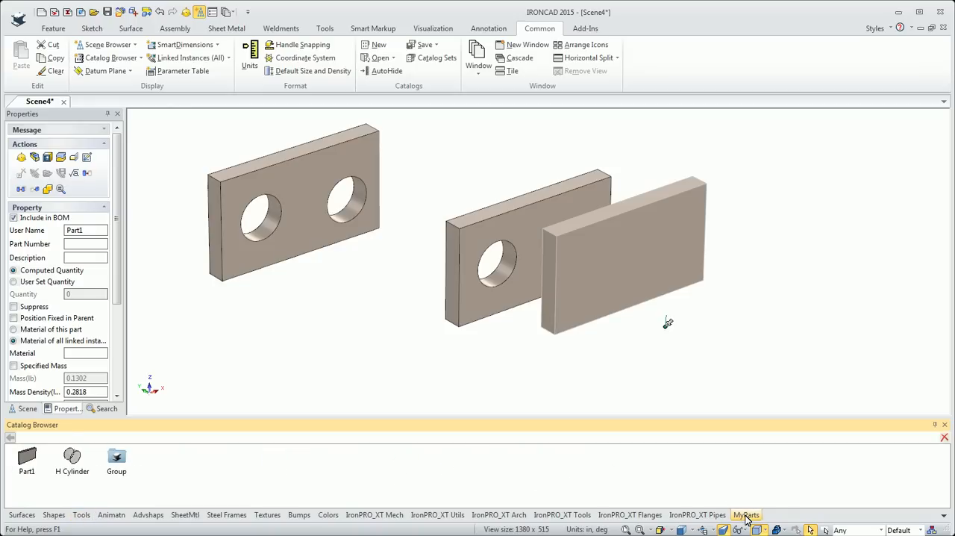
mouse_move(272, 468)
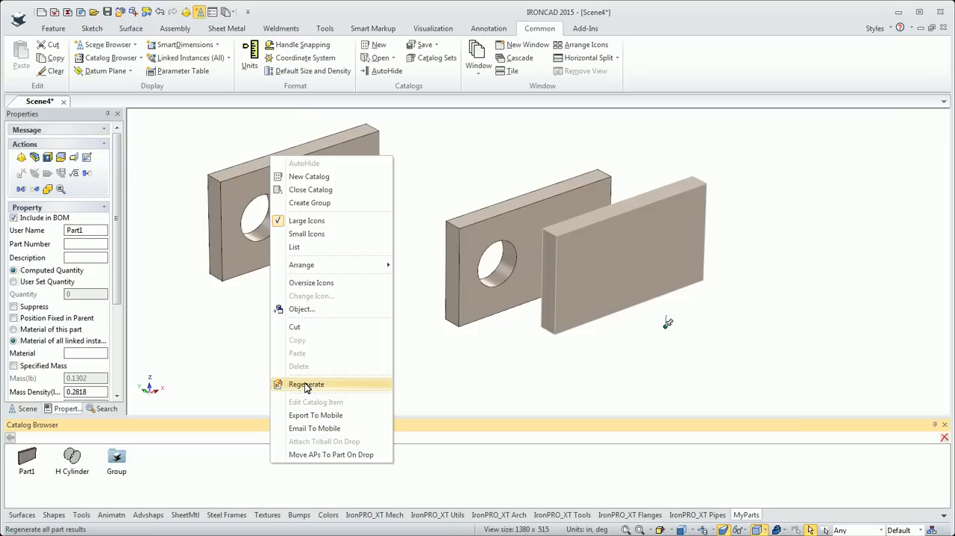
Regenerate all part results in the MyParts catalog
click(306, 383)
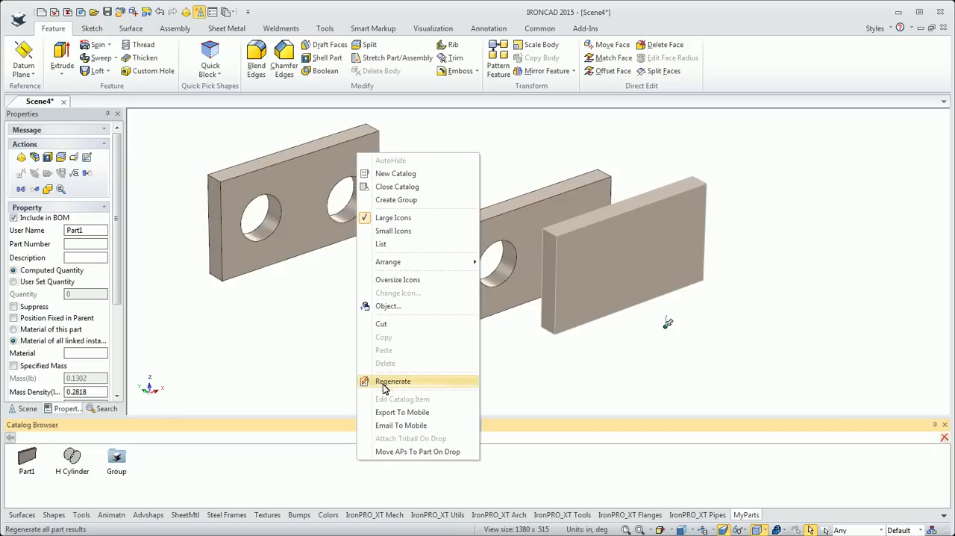
mouse_move(389, 386)
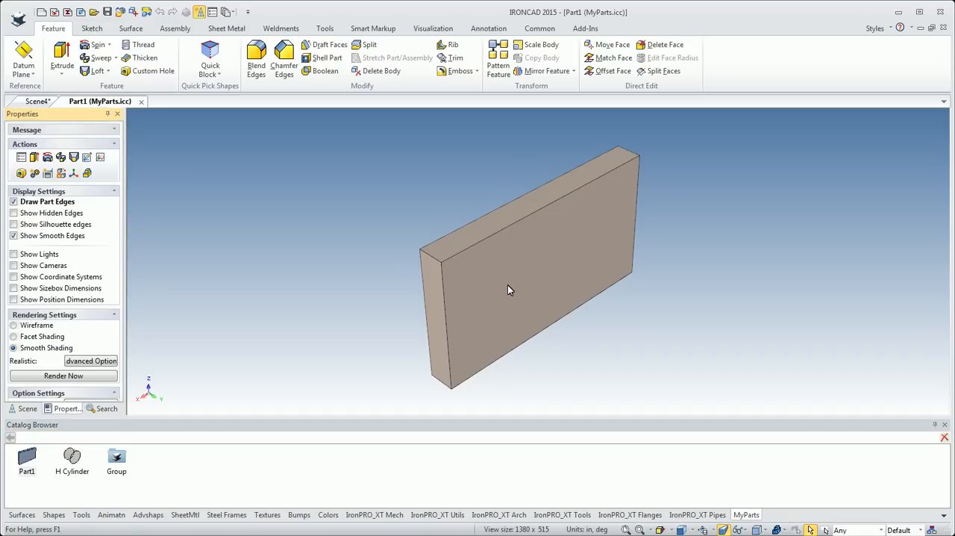
Select the Part1 wall block and set its size dimension to 0.5
click(538, 289)
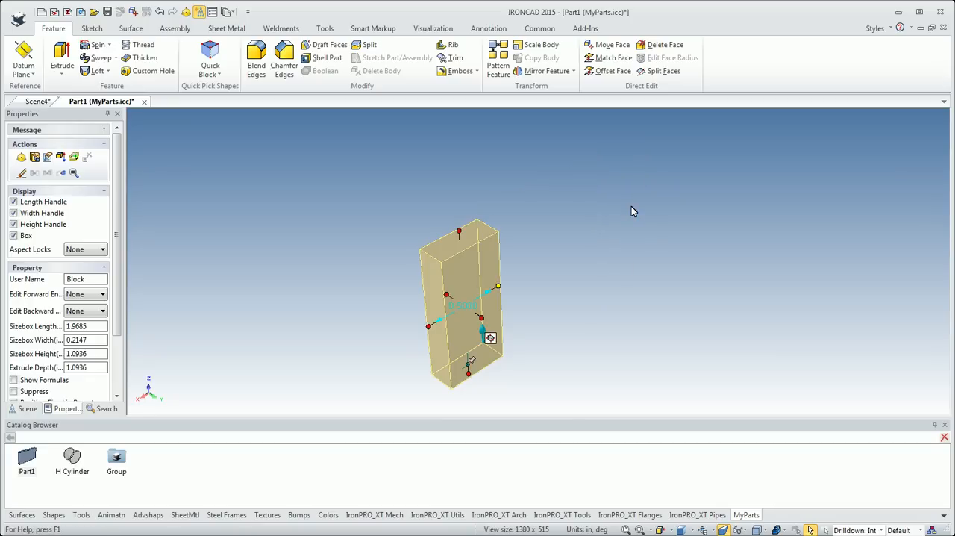
text(0.5000)
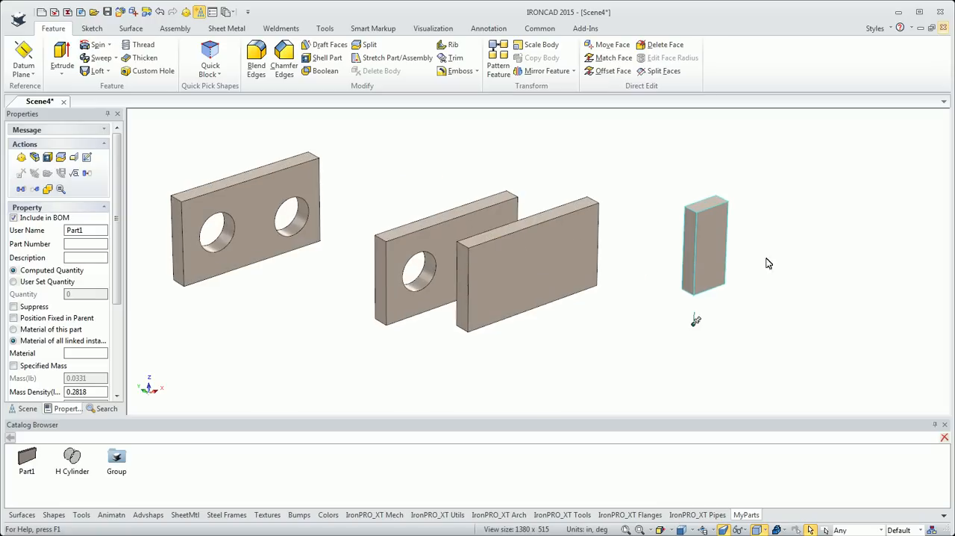
mouse_move(582, 472)
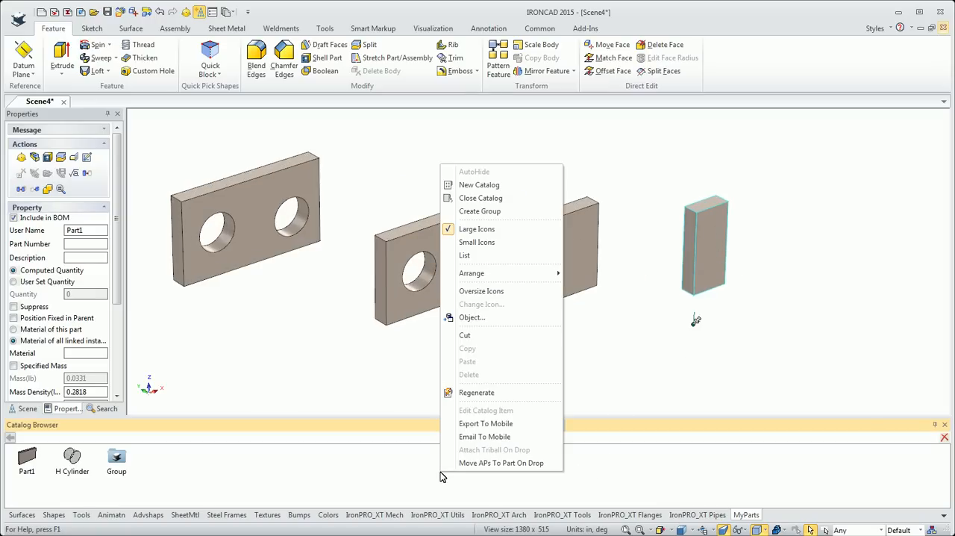
mouse_move(486, 423)
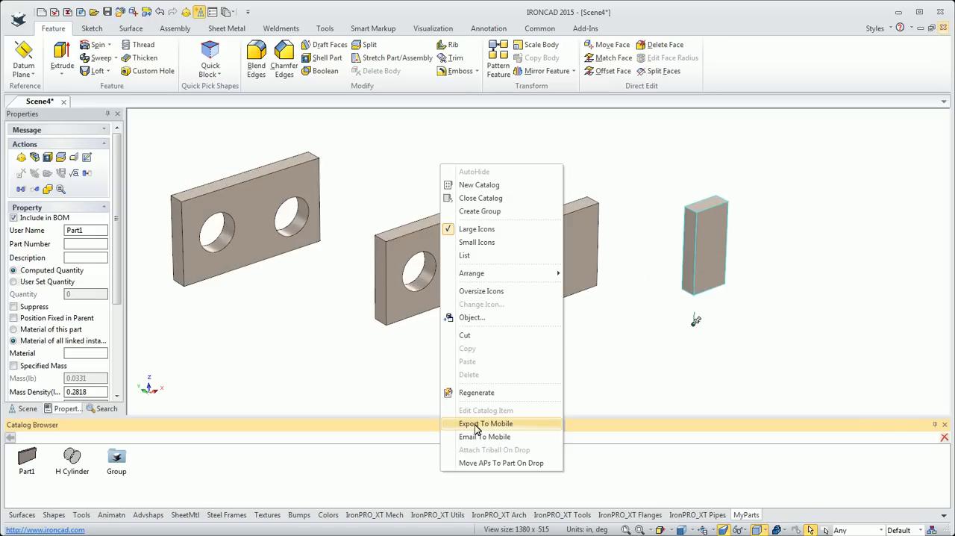
mouse_move(485, 437)
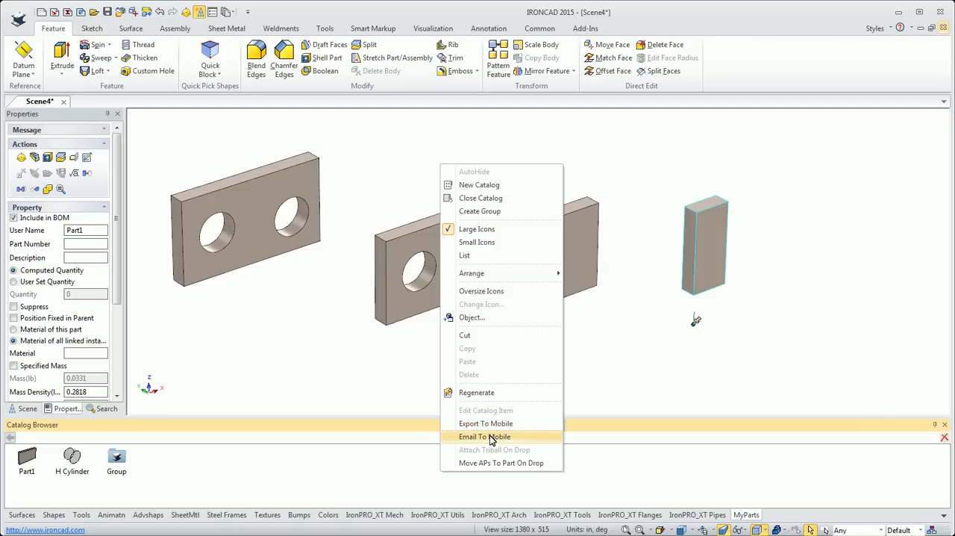
mouse_move(493, 423)
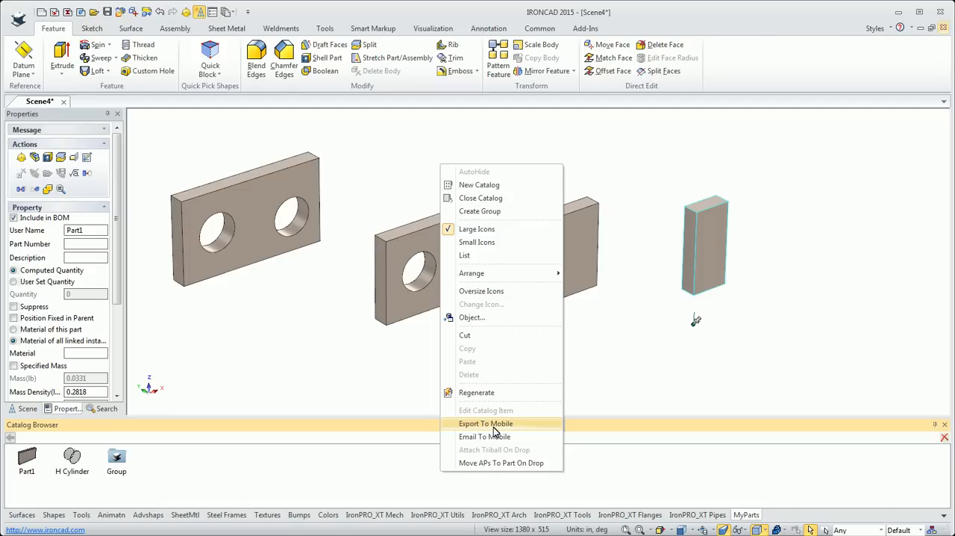
mouse_move(474, 455)
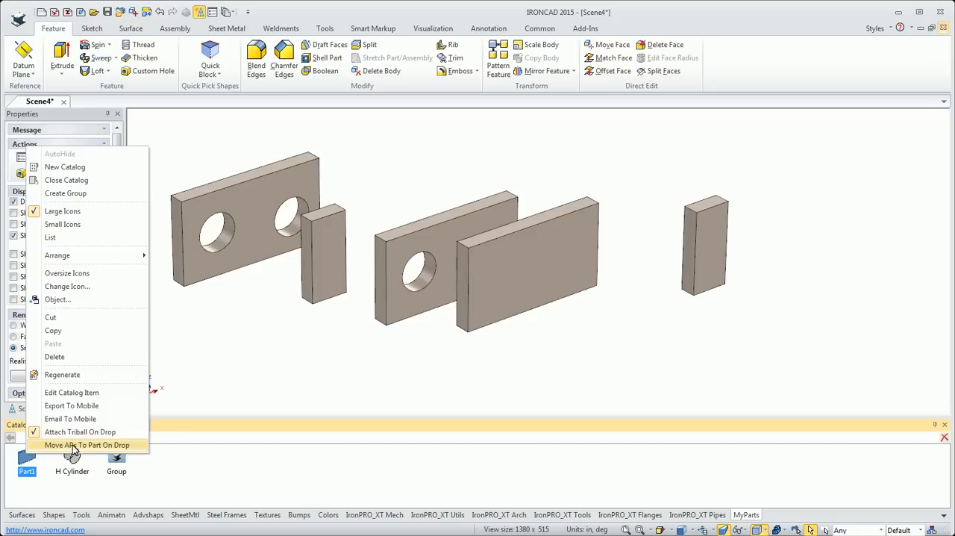
mouse_move(102, 448)
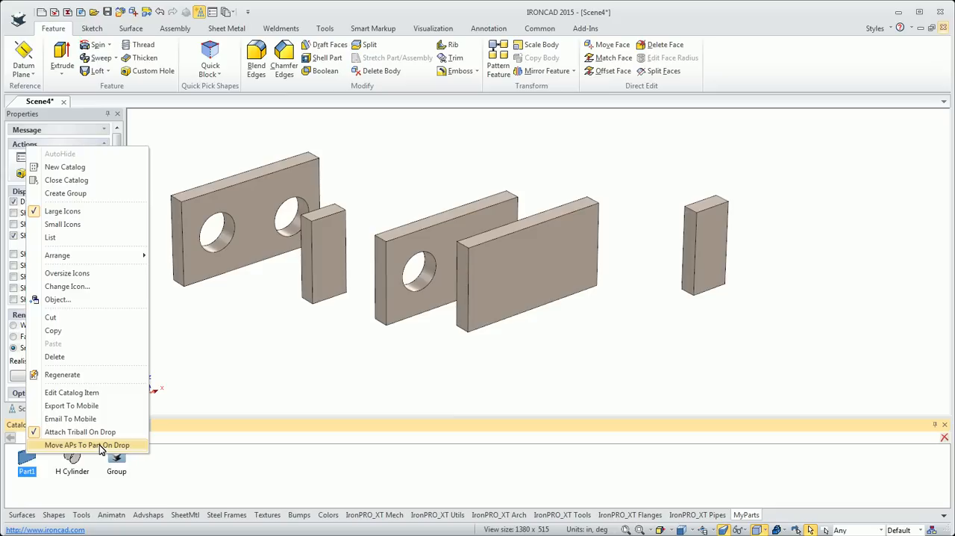
mouse_move(242, 375)
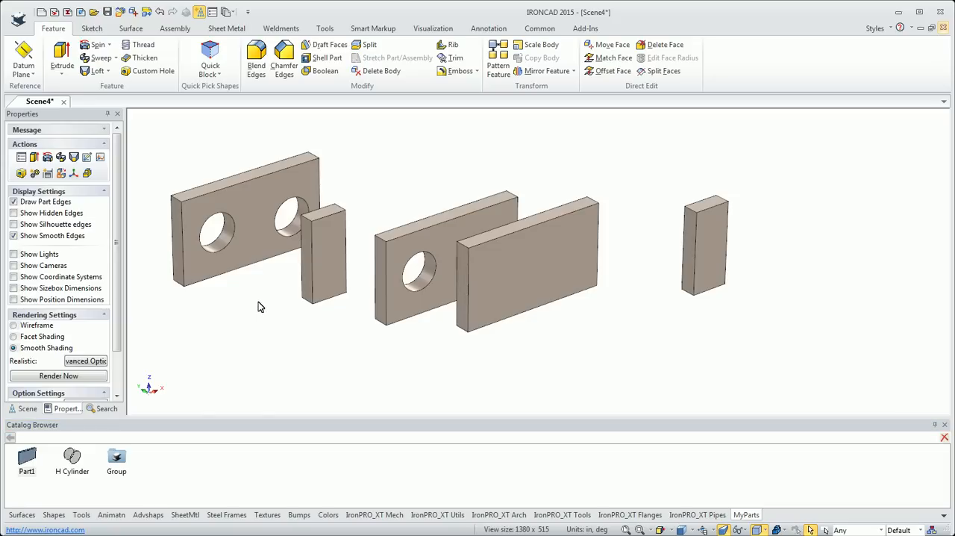
mouse_move(68, 12)
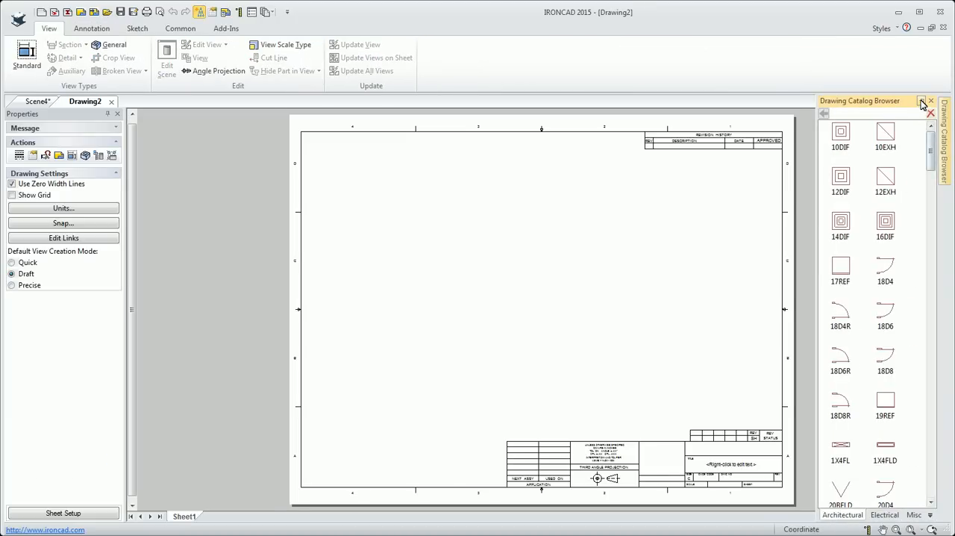
Pin the Drawing Catalog Browser open and scroll through its Architectural symbols
click(921, 101)
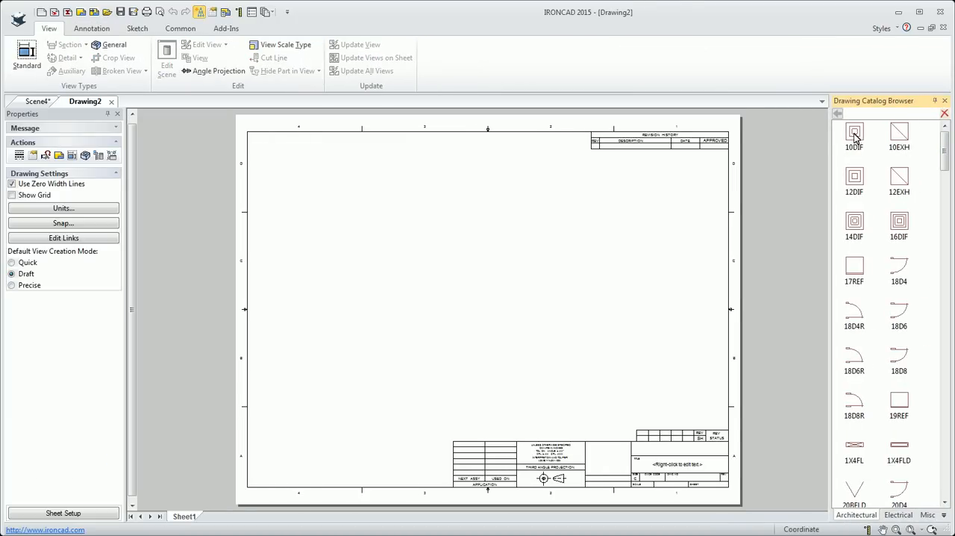
scroll(down, 3)
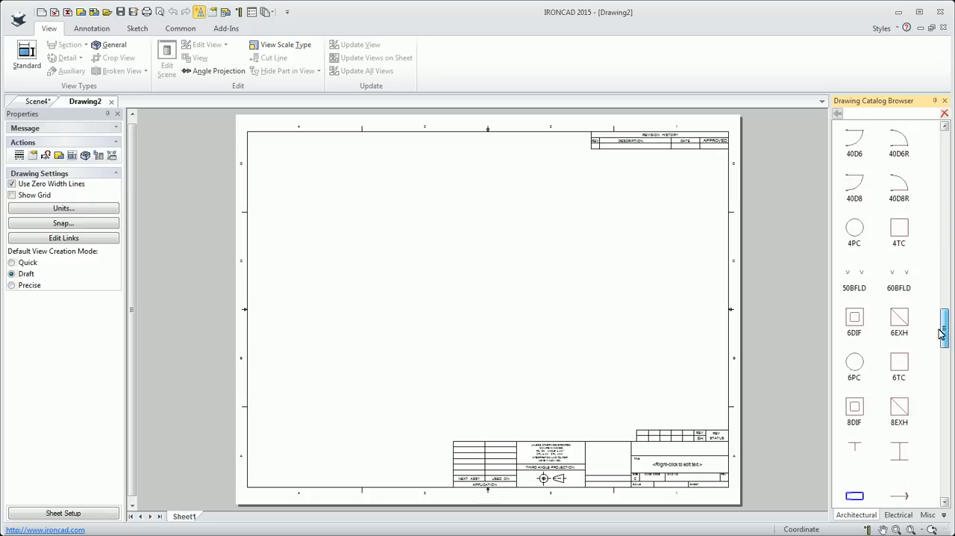
scroll(down, 3)
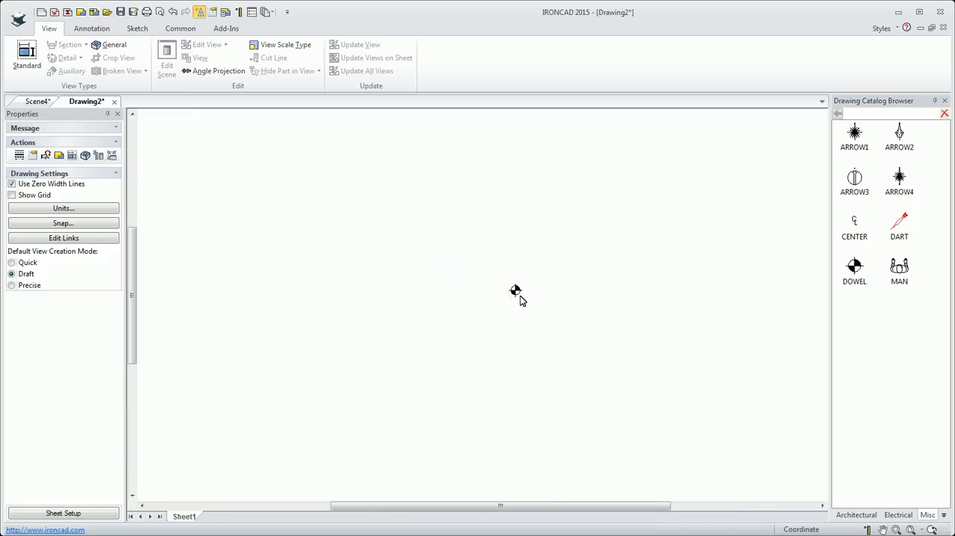
mouse_move(455, 298)
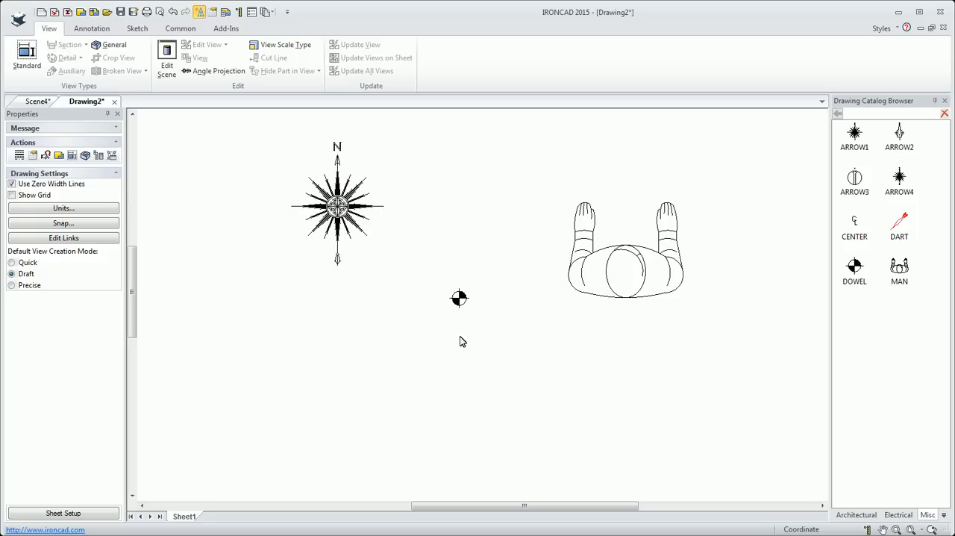
mouse_move(892, 357)
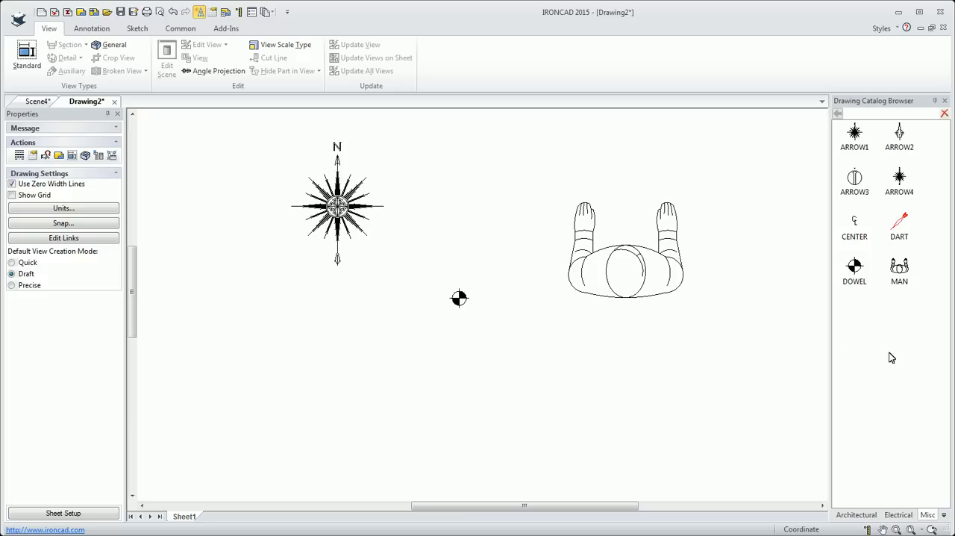
mouse_move(882, 365)
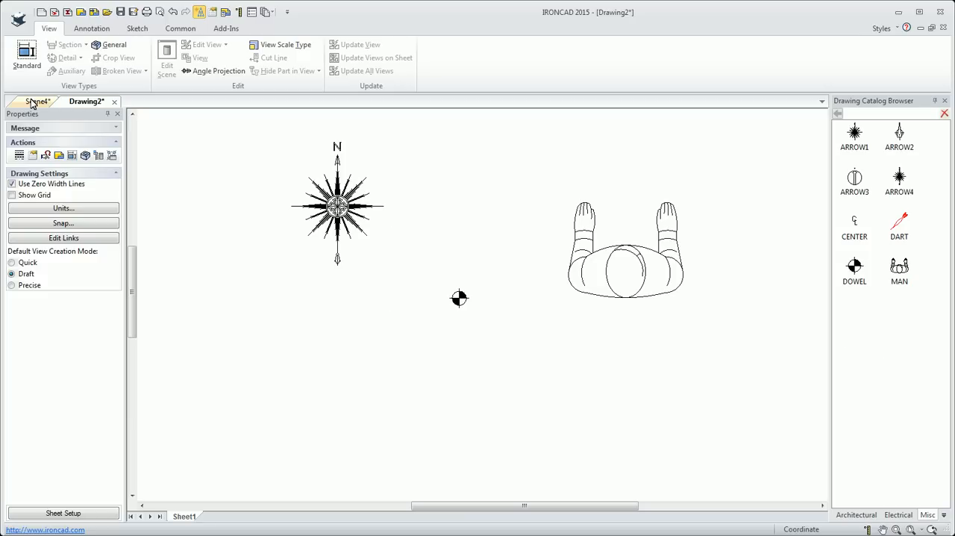
Switch back to Scene4 to show the plates, narrow blocks and modelling commands
click(37, 101)
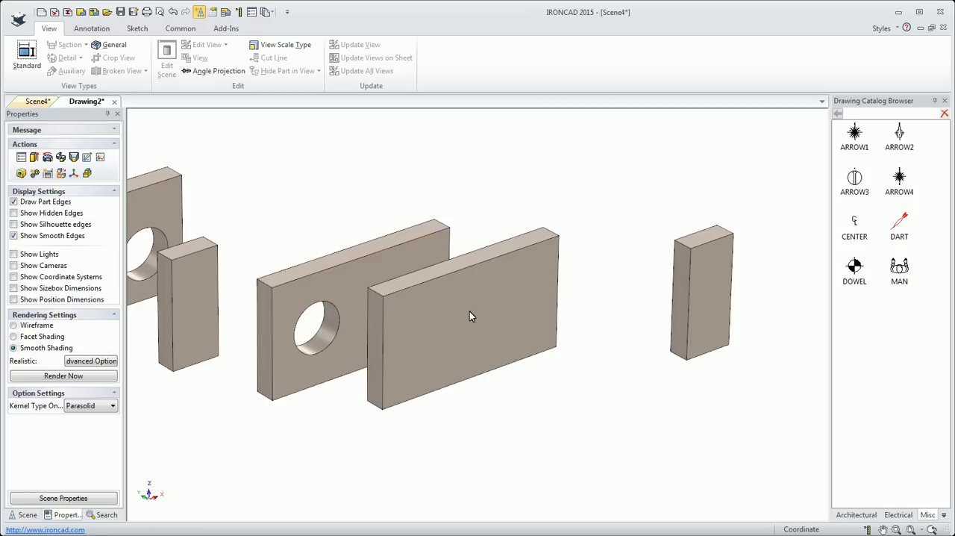
mouse_move(618, 319)
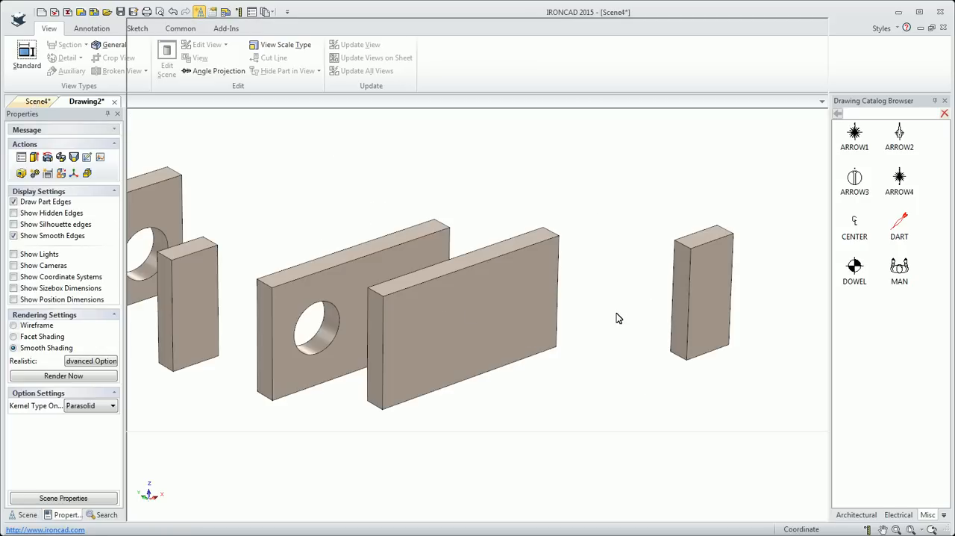
click(38, 101)
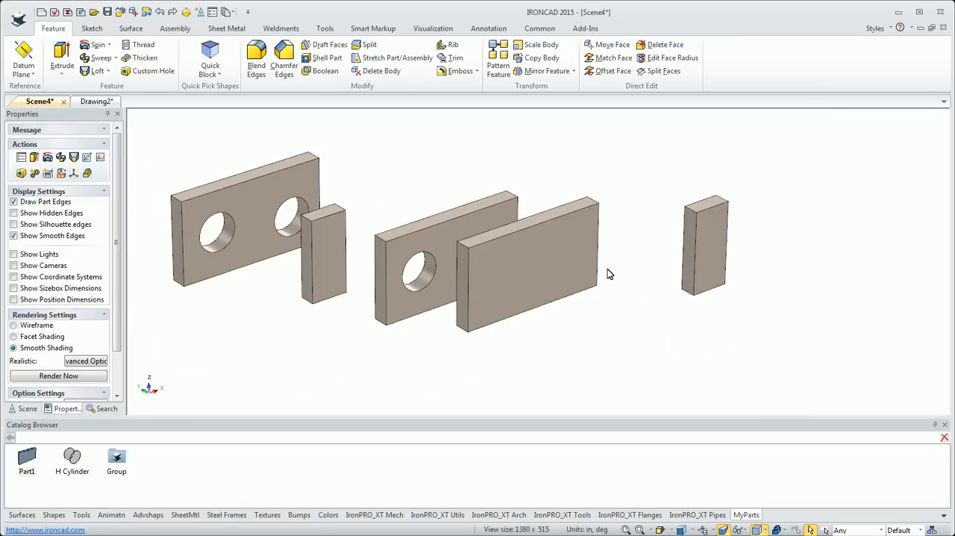
mouse_move(629, 297)
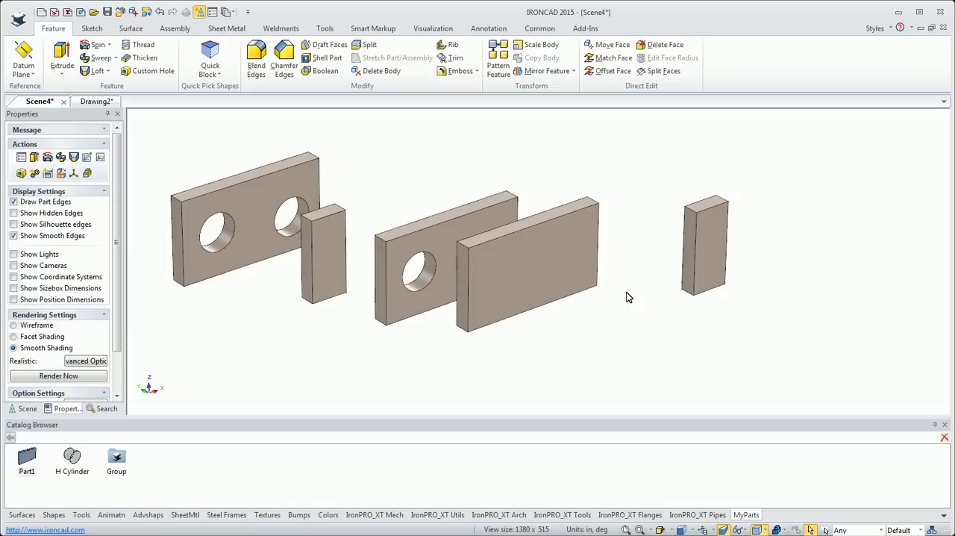
mouse_move(631, 309)
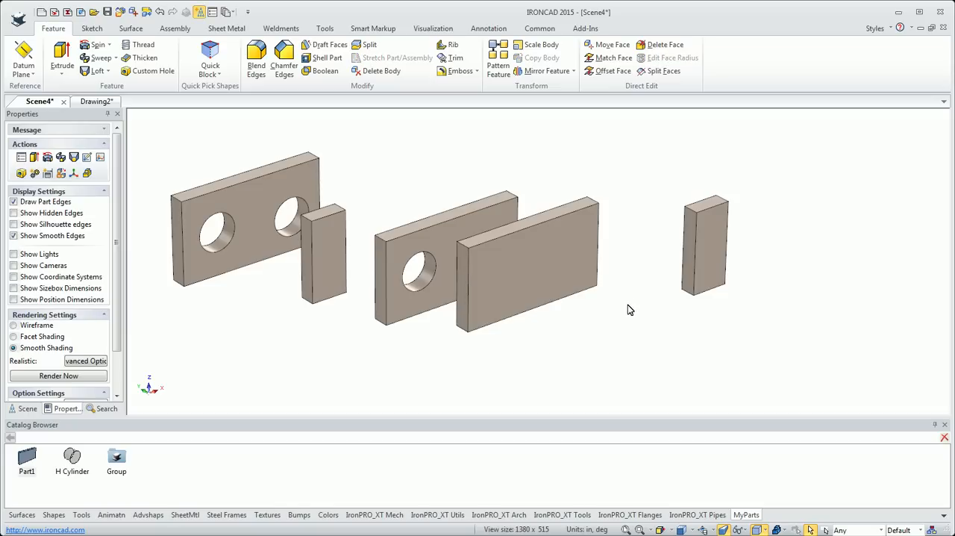